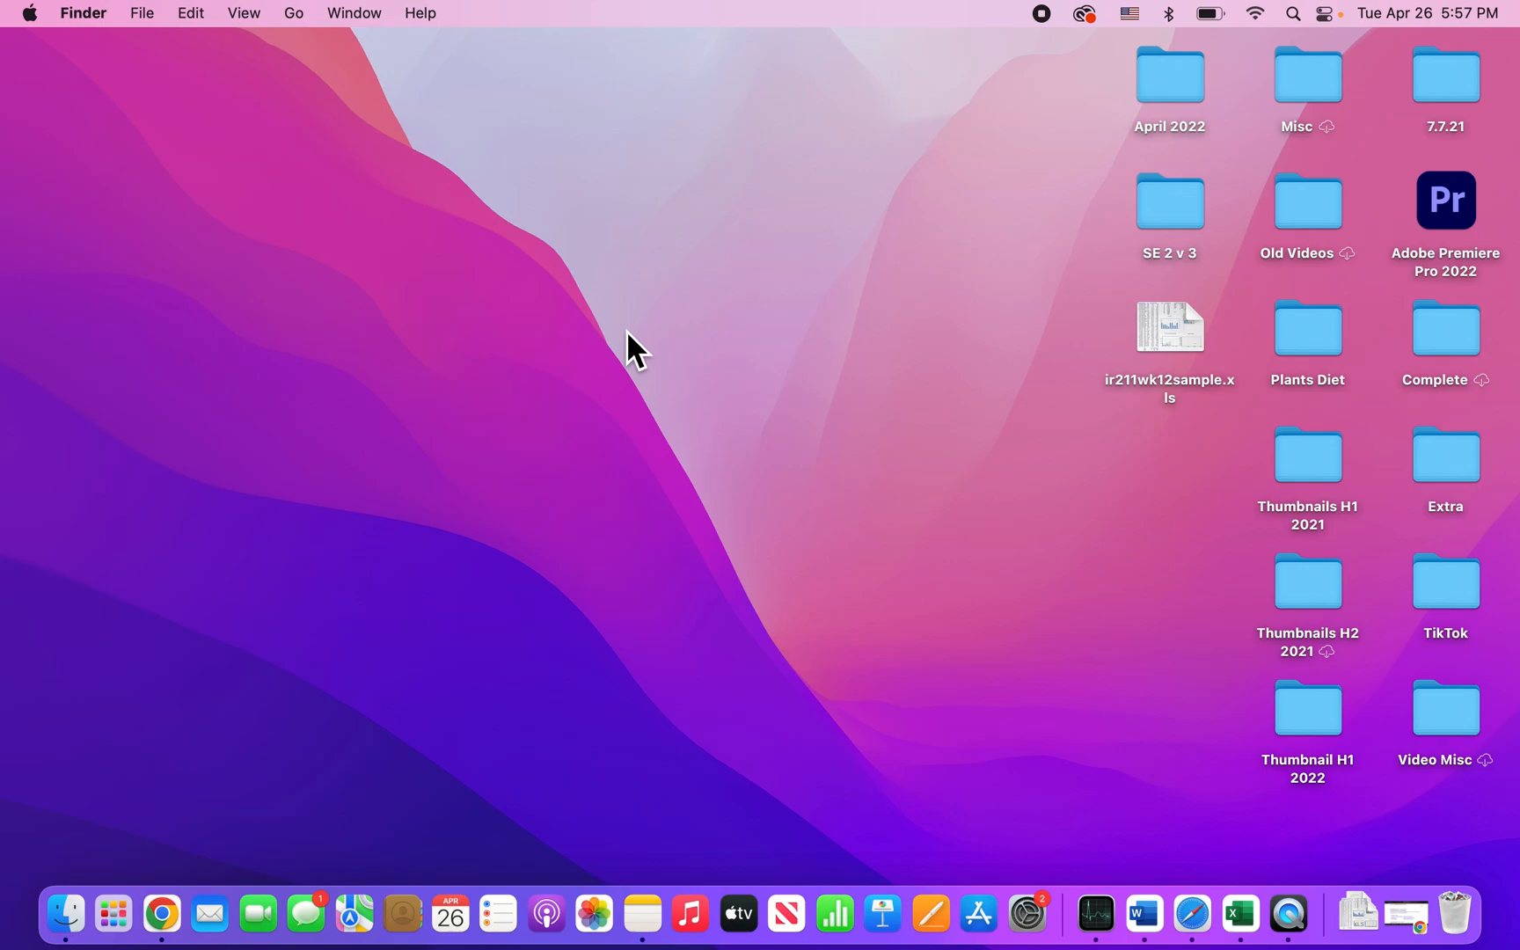
mouse_move(676, 352)
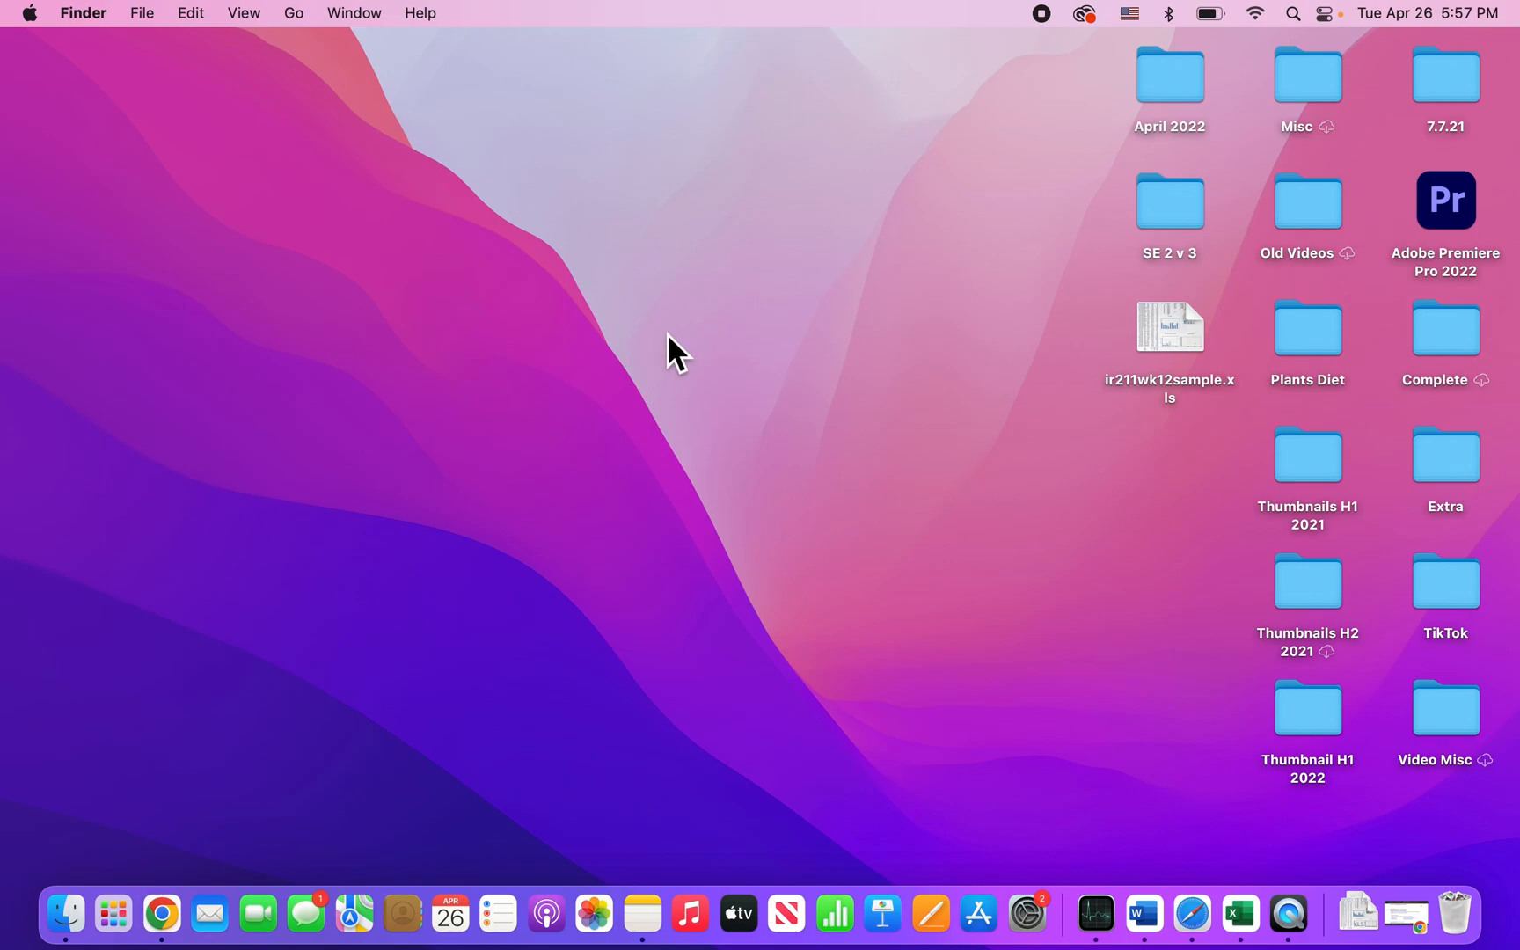
mouse_move(929, 369)
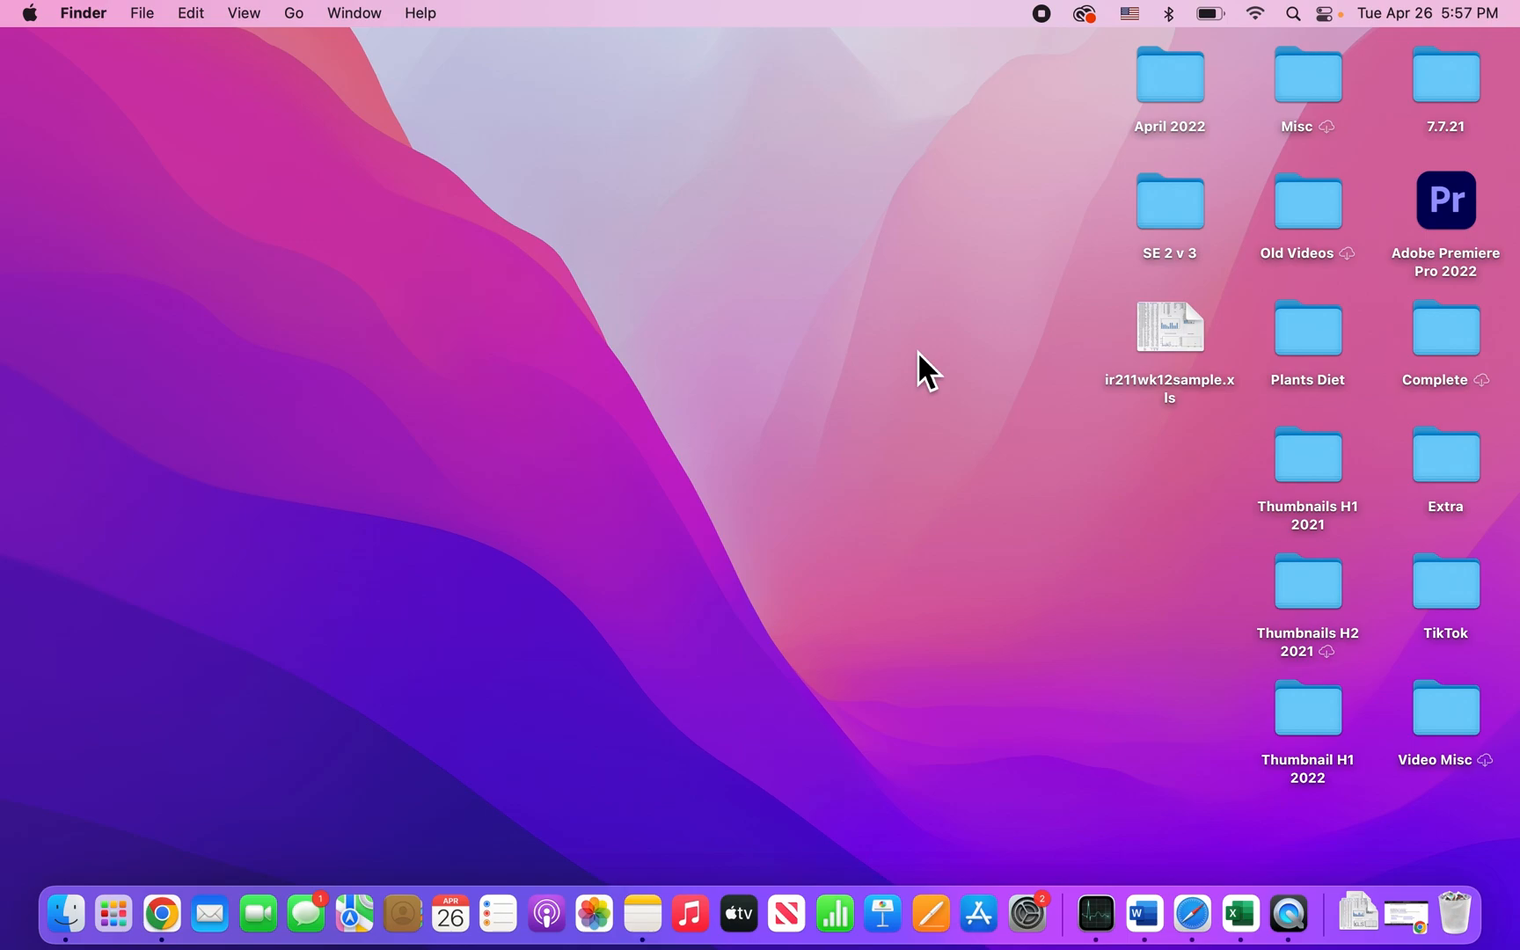
mouse_move(1177, 398)
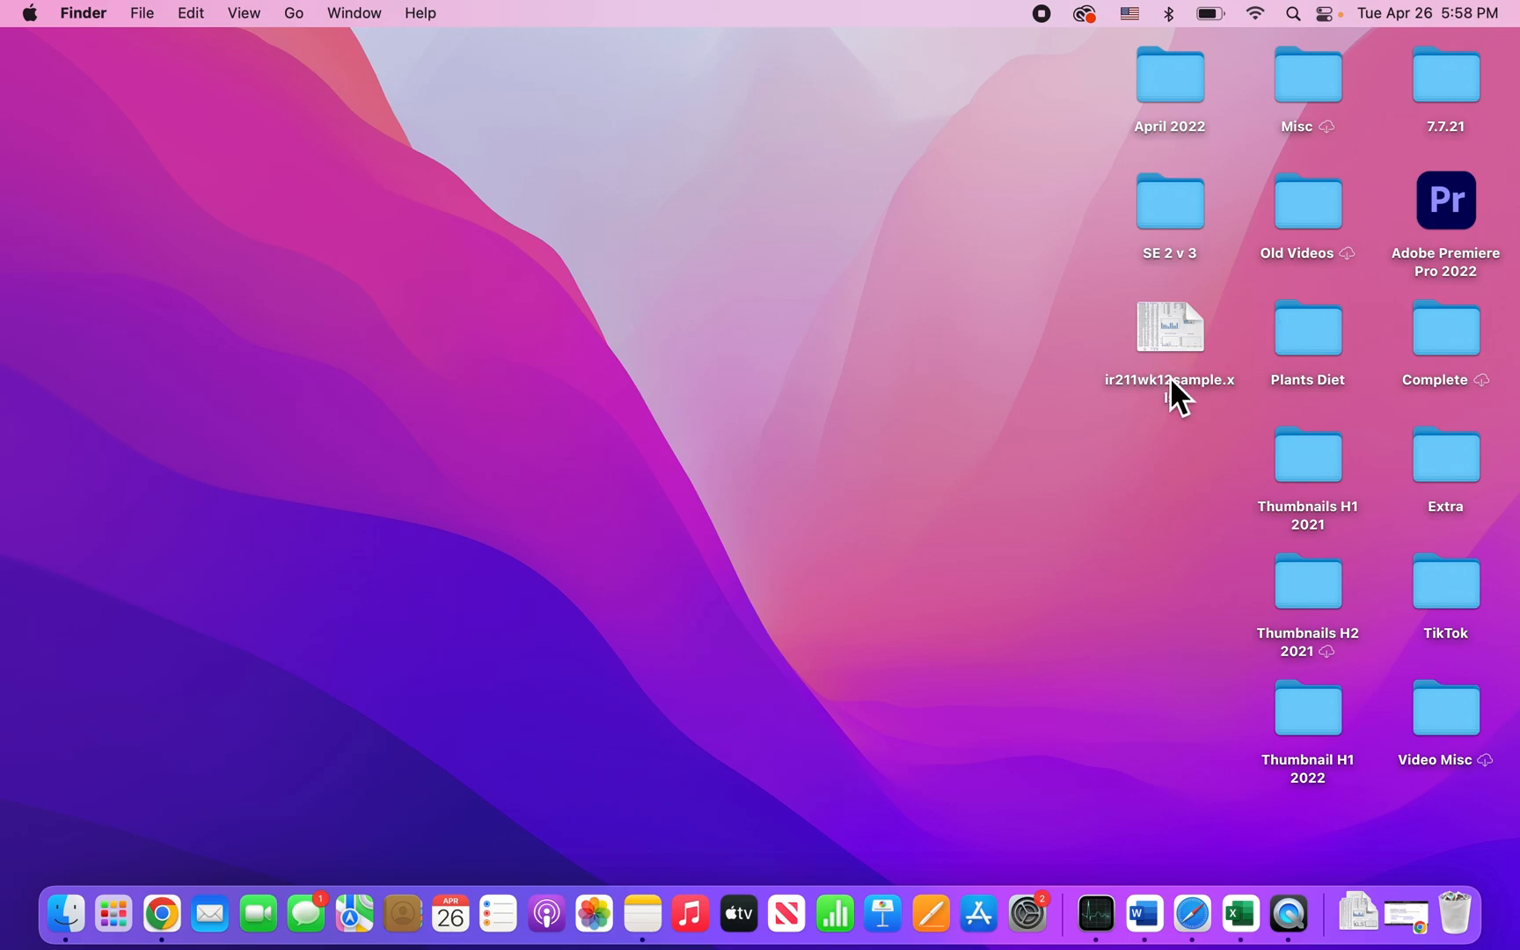
mouse_move(1211, 361)
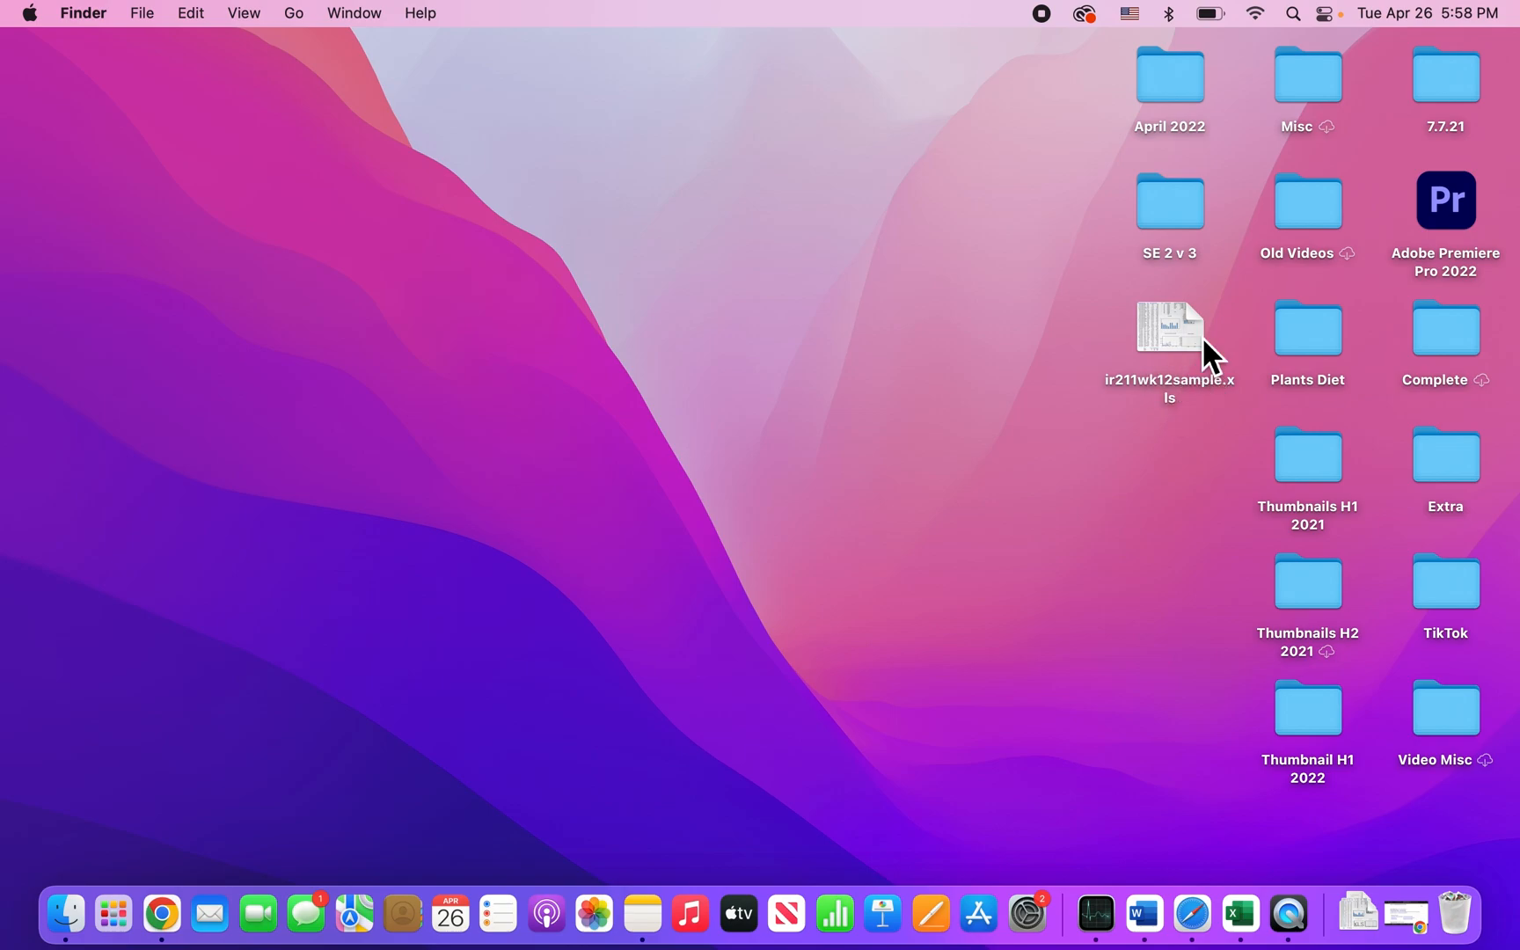
Show the Open With app list for ir211wk12sample.xls from its context menu
right_click(1170, 327)
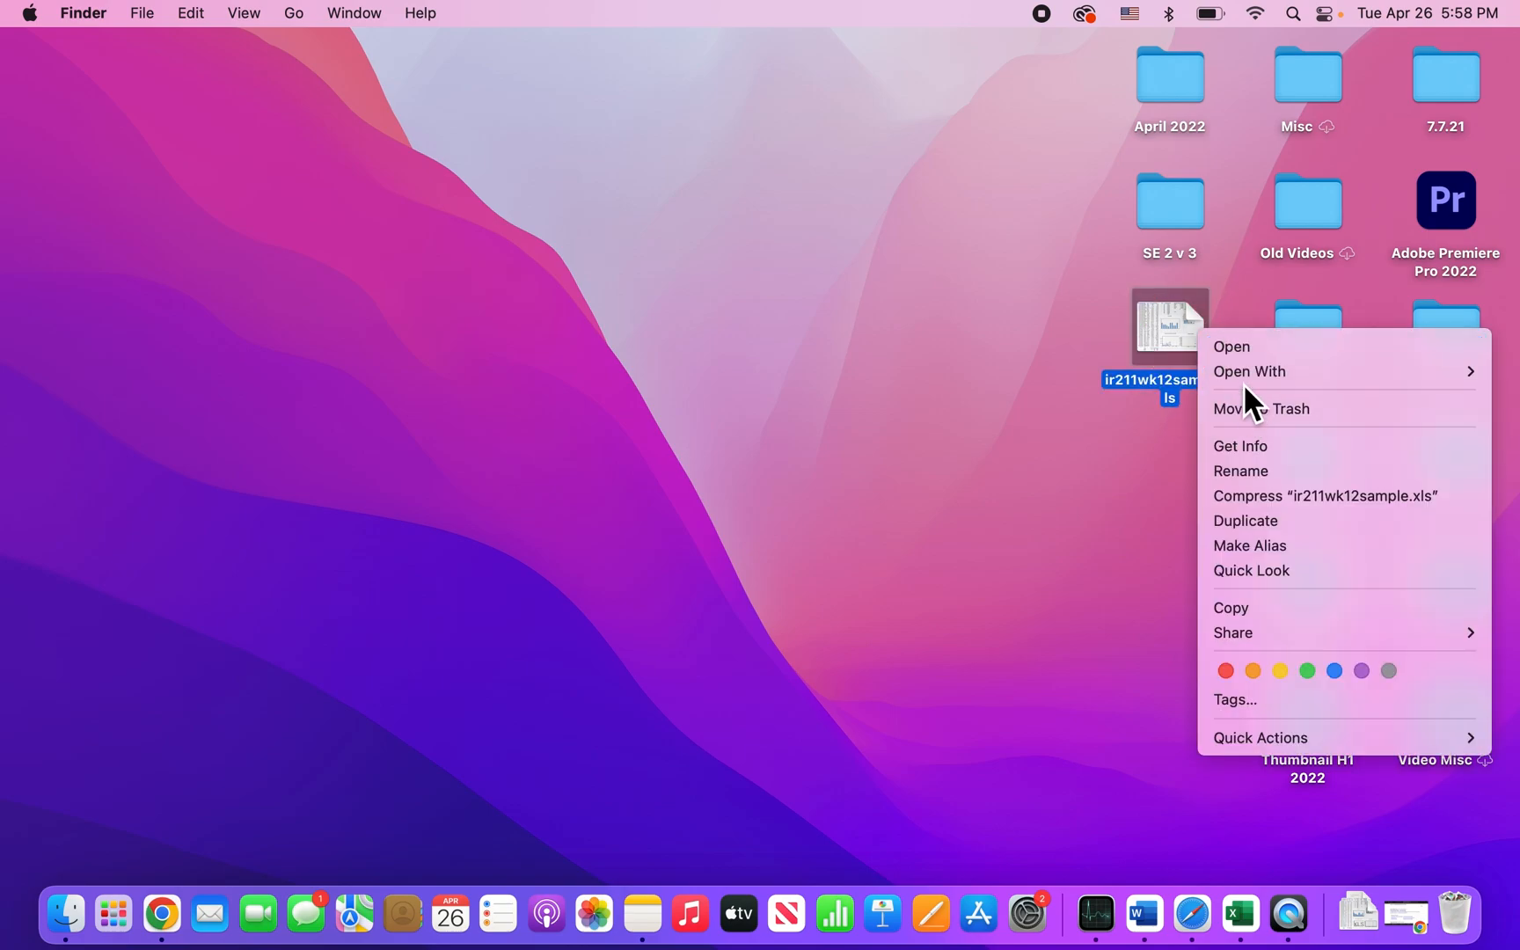
mouse_move(1175, 325)
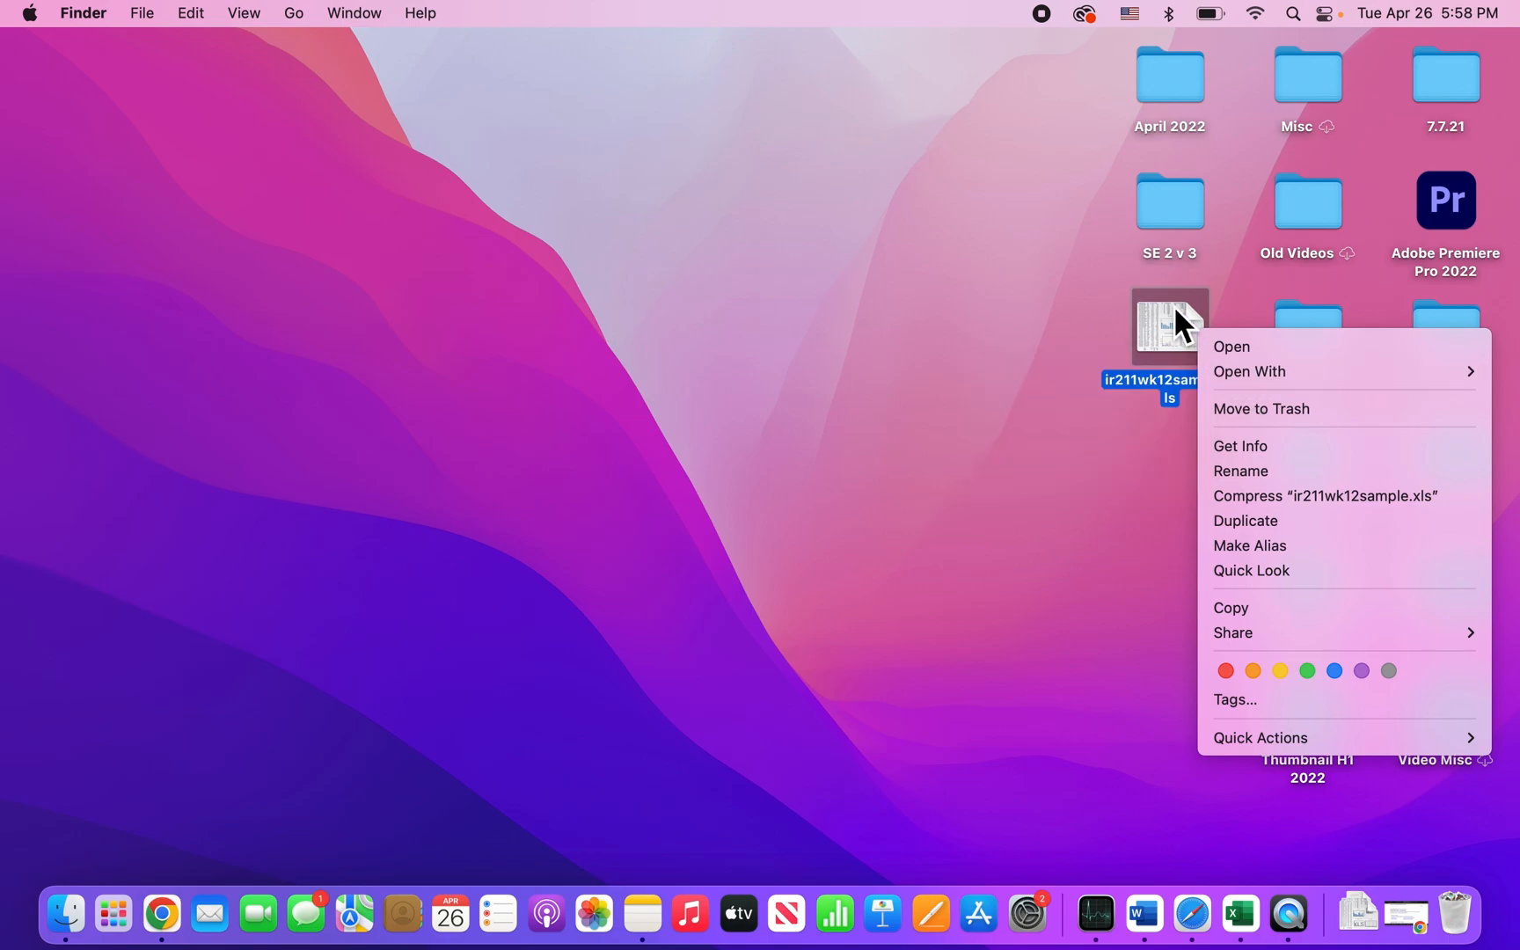
click(1249, 371)
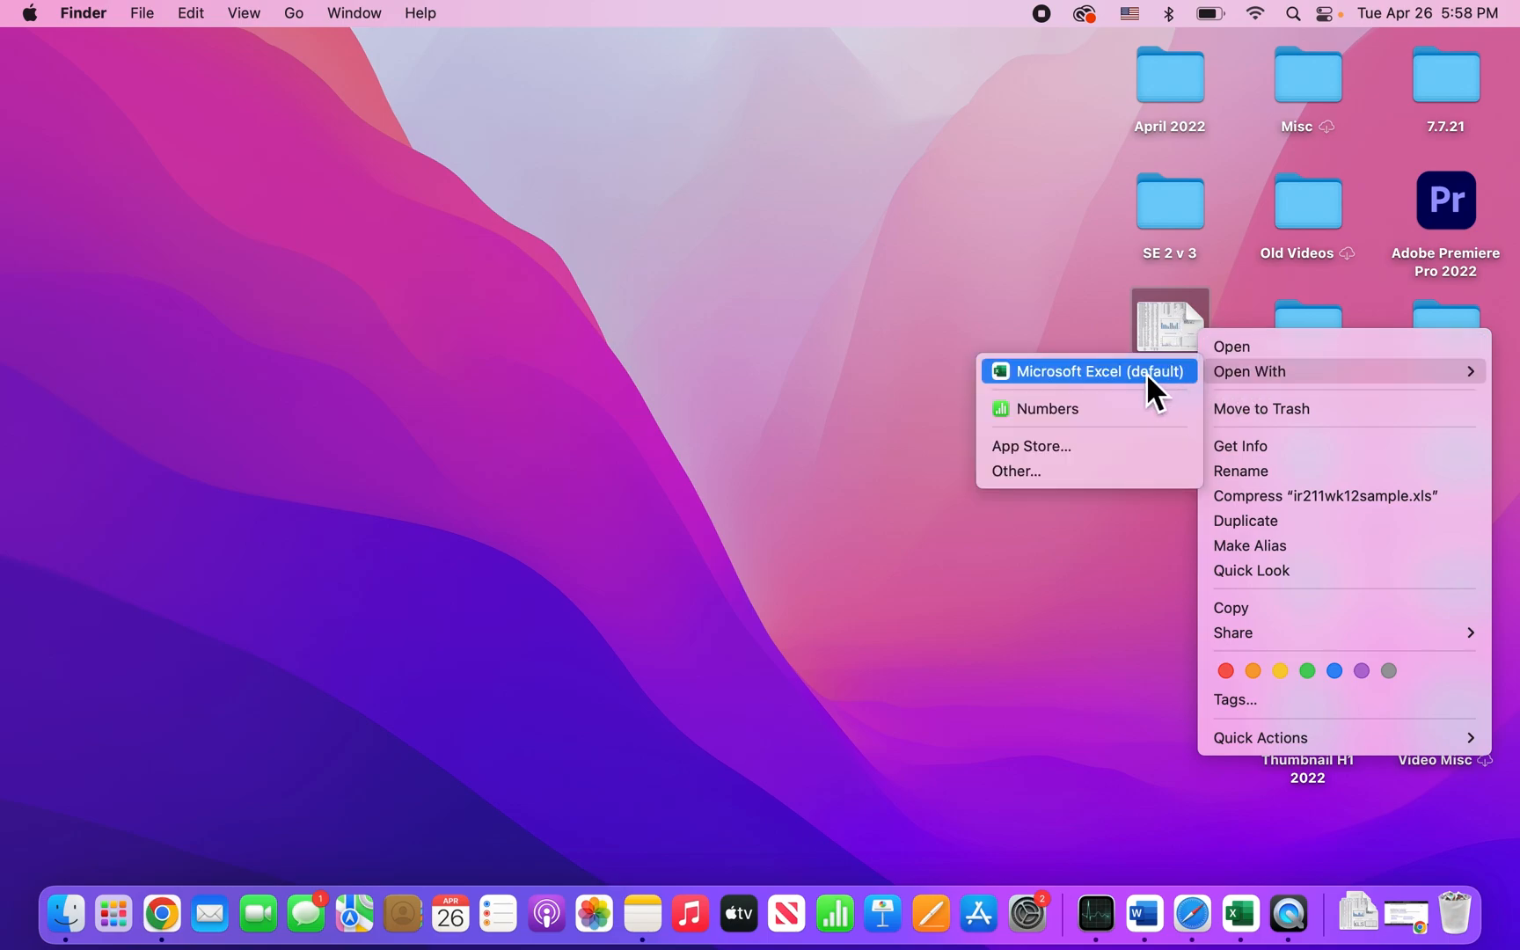
mouse_move(1270, 371)
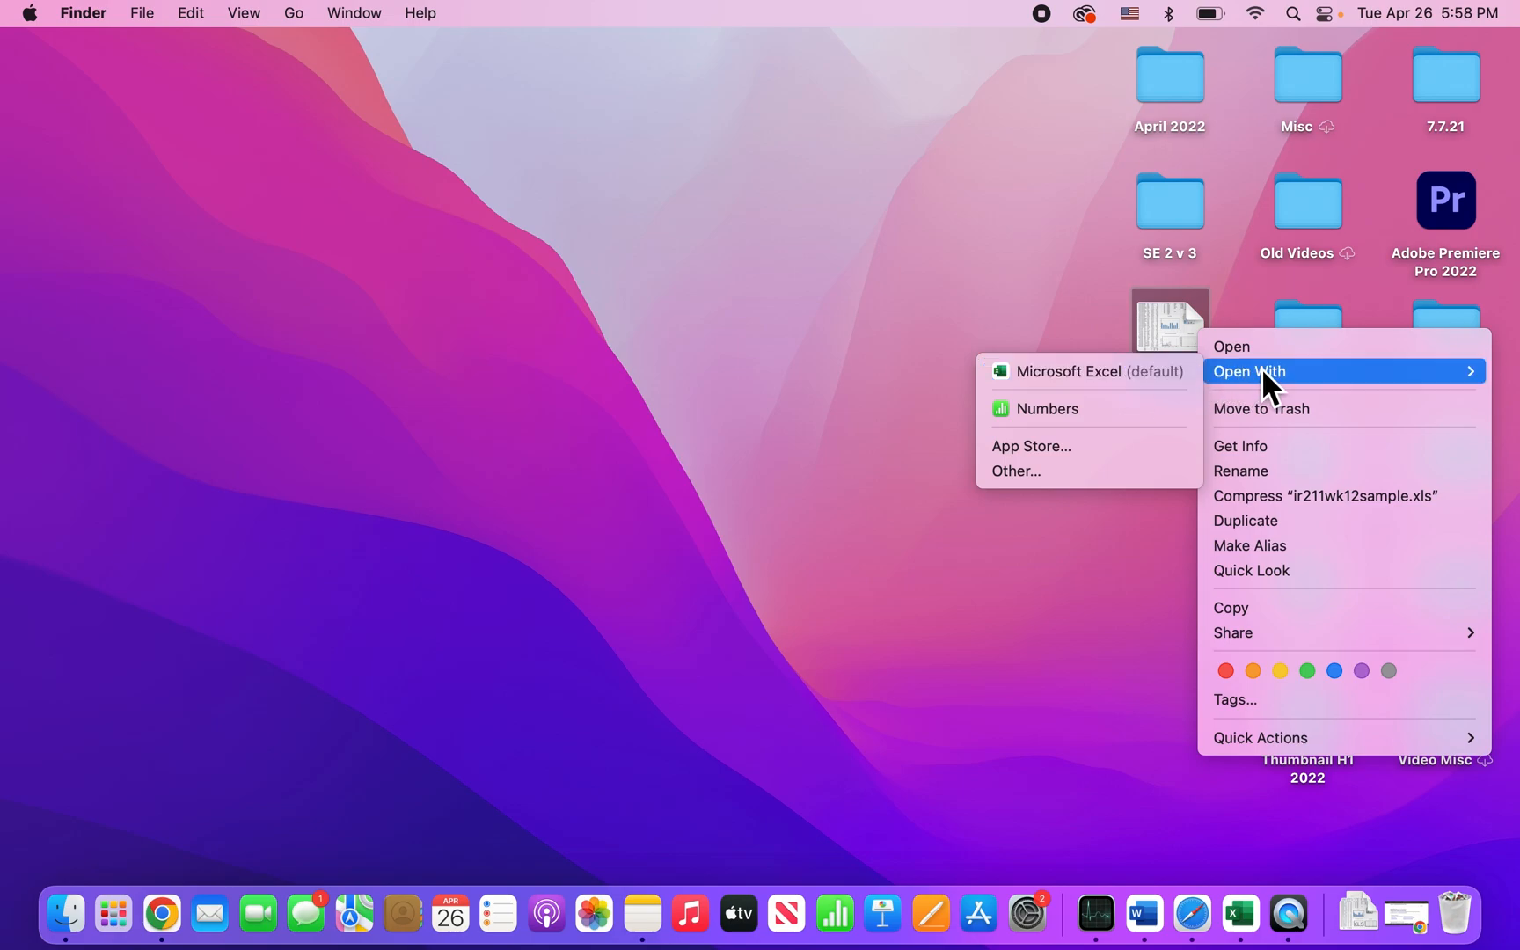
mouse_move(1134, 412)
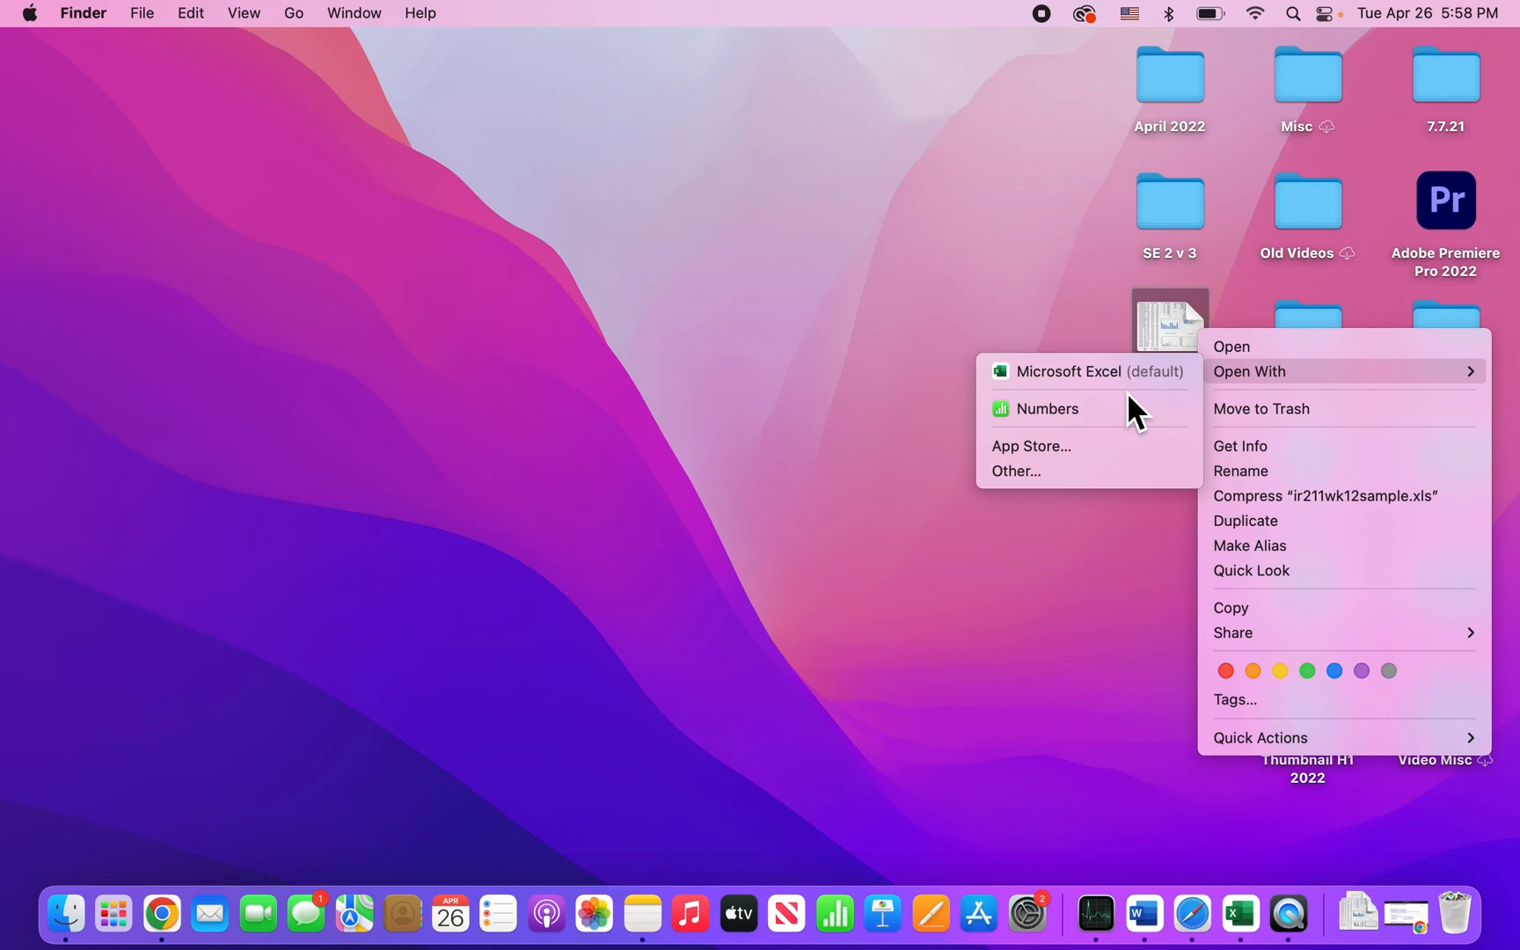
Hold Option to reveal Always Open With, listing Microsoft Excel and Numbers
key(option)
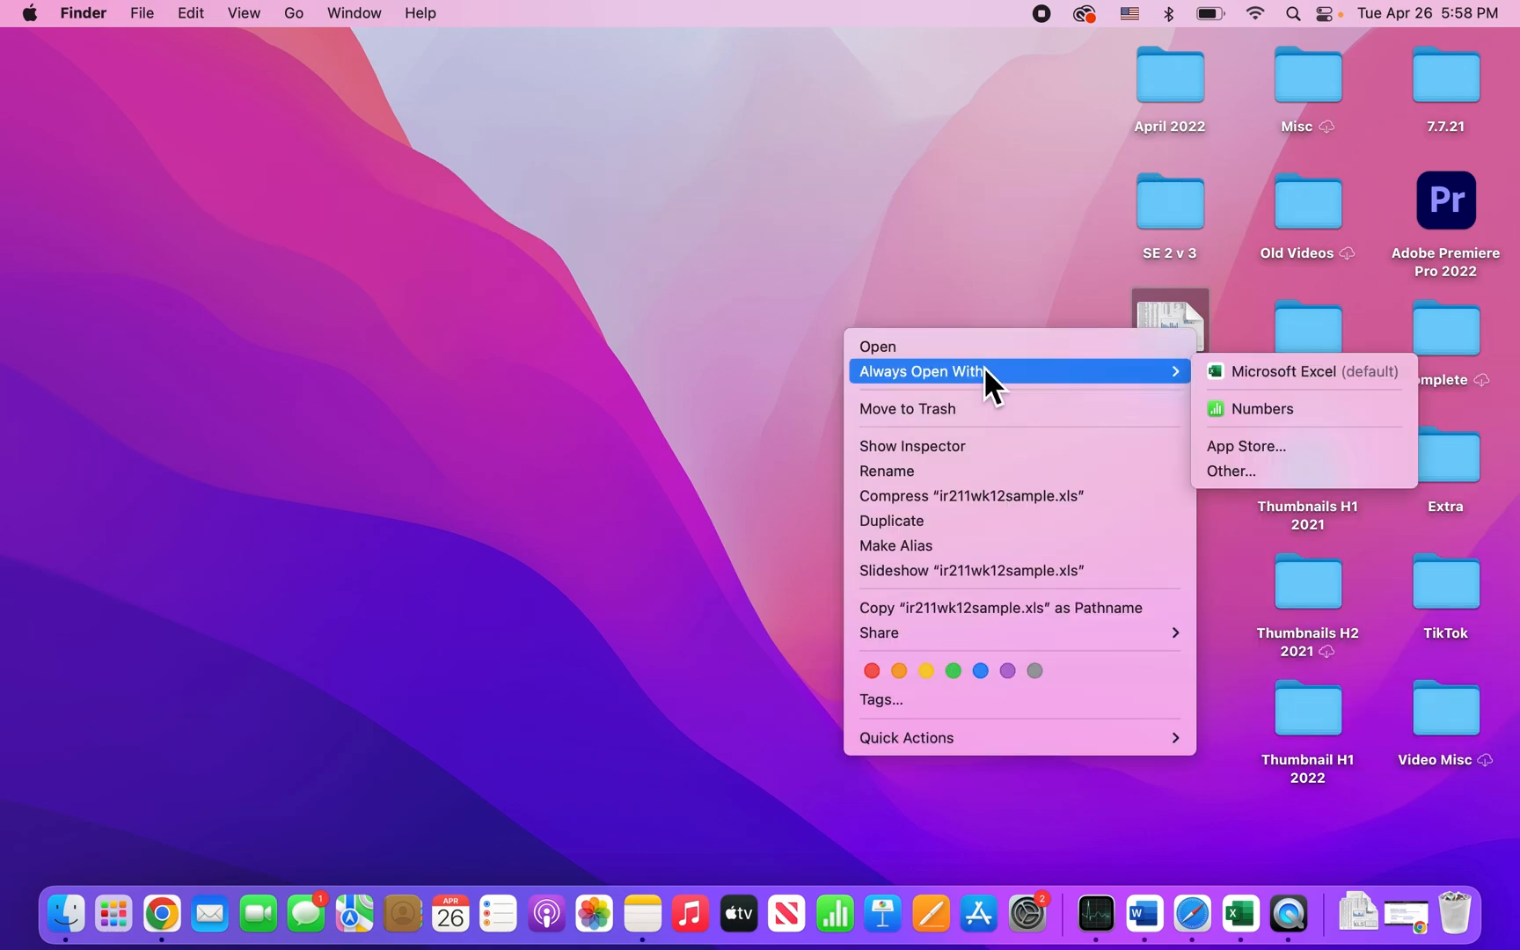
mouse_move(1131, 391)
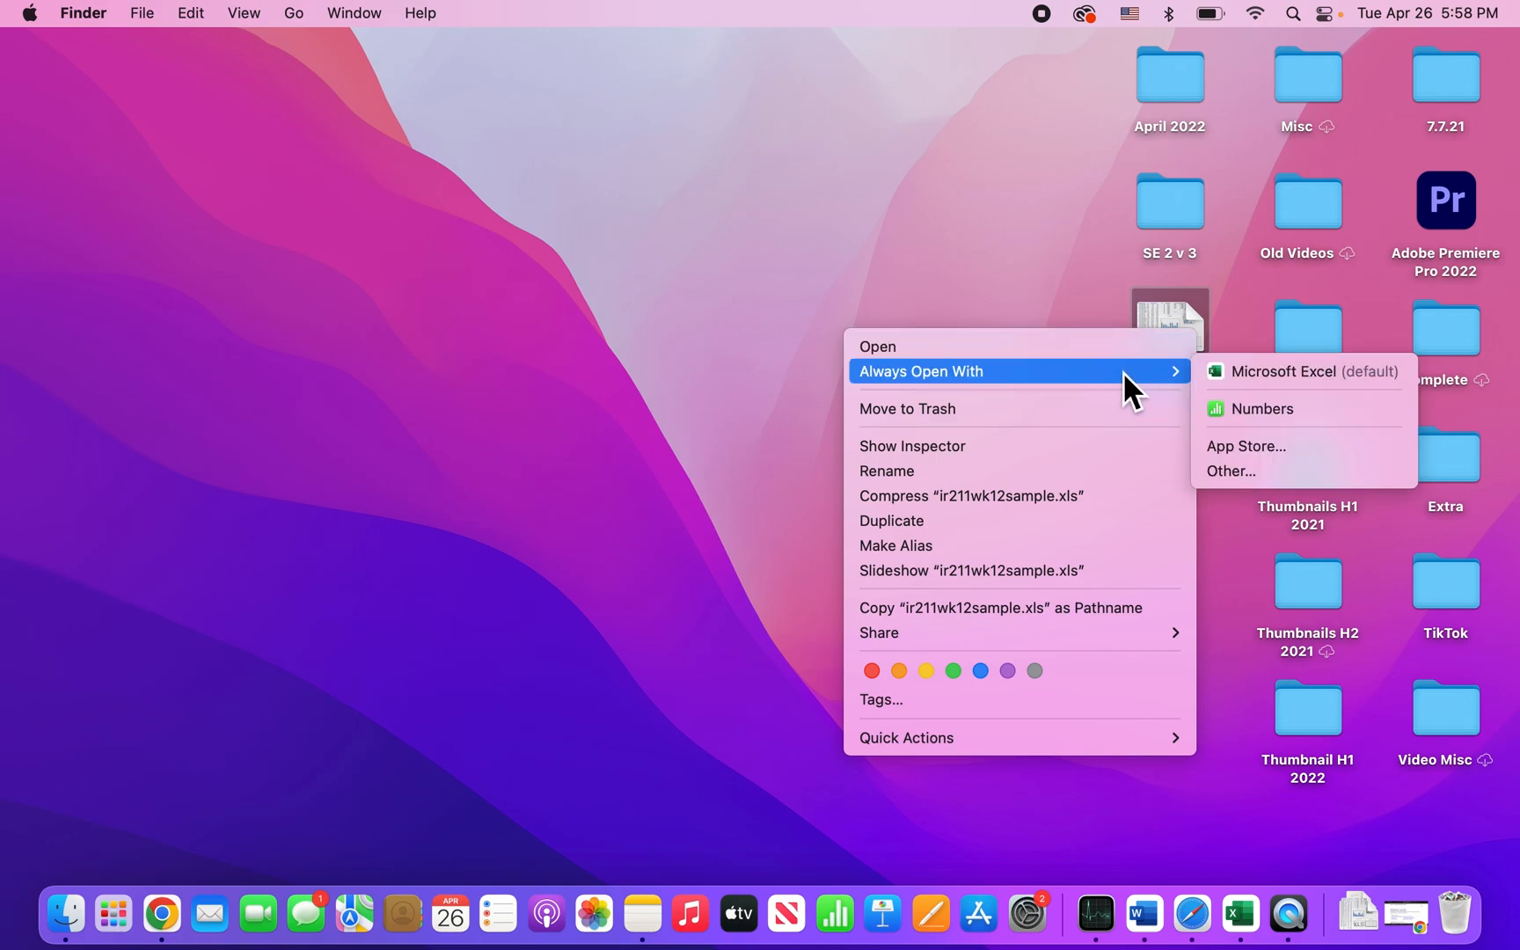
mouse_move(1270, 408)
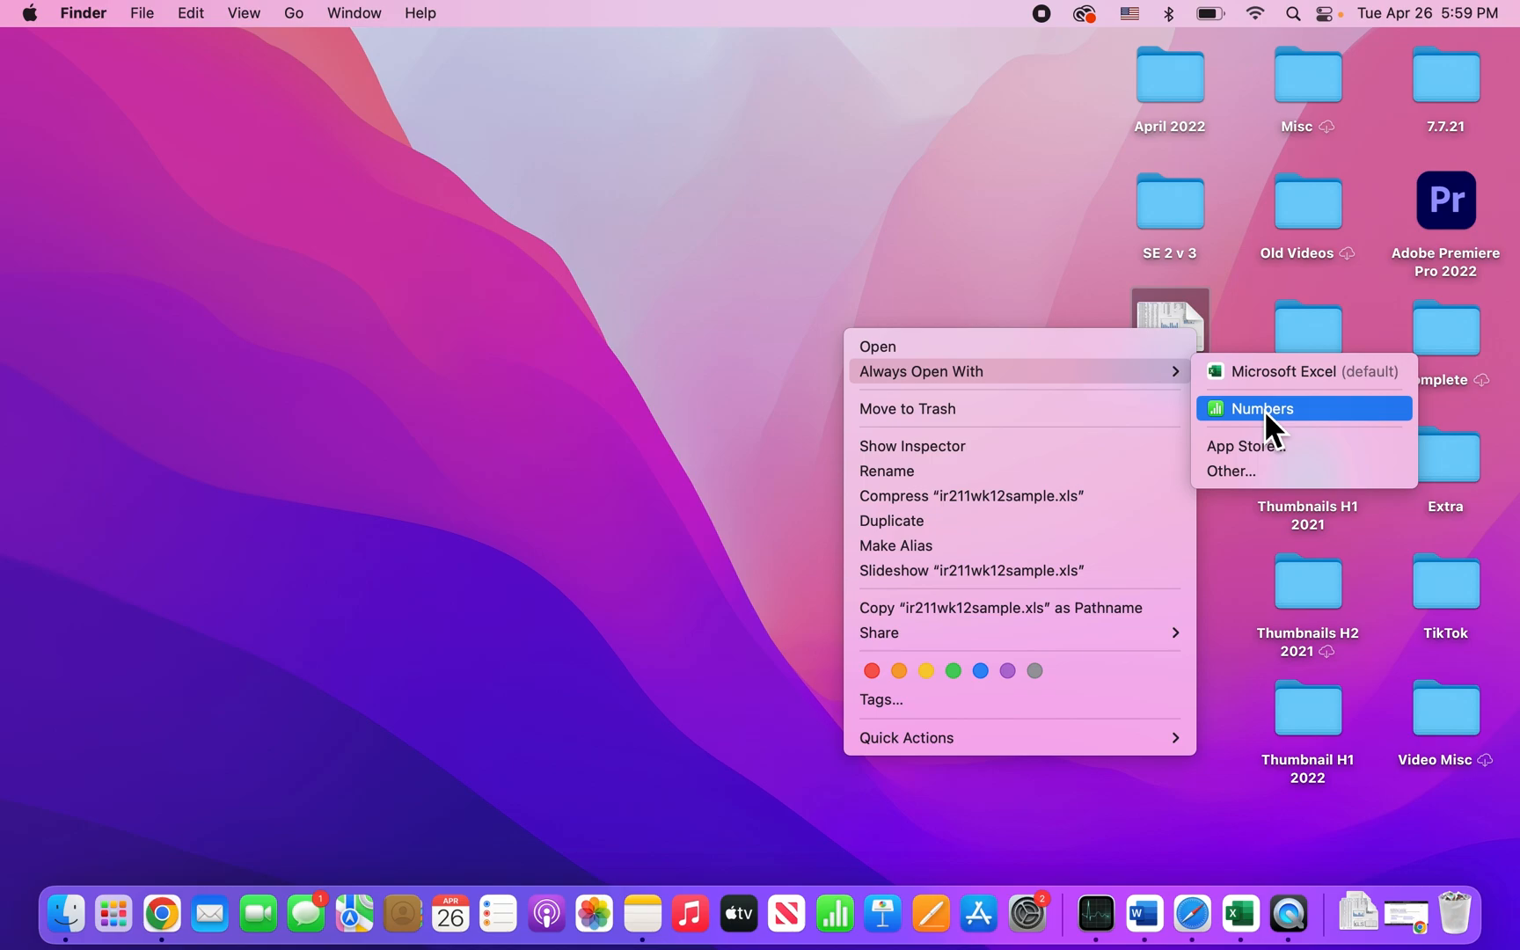
mouse_move(1271, 372)
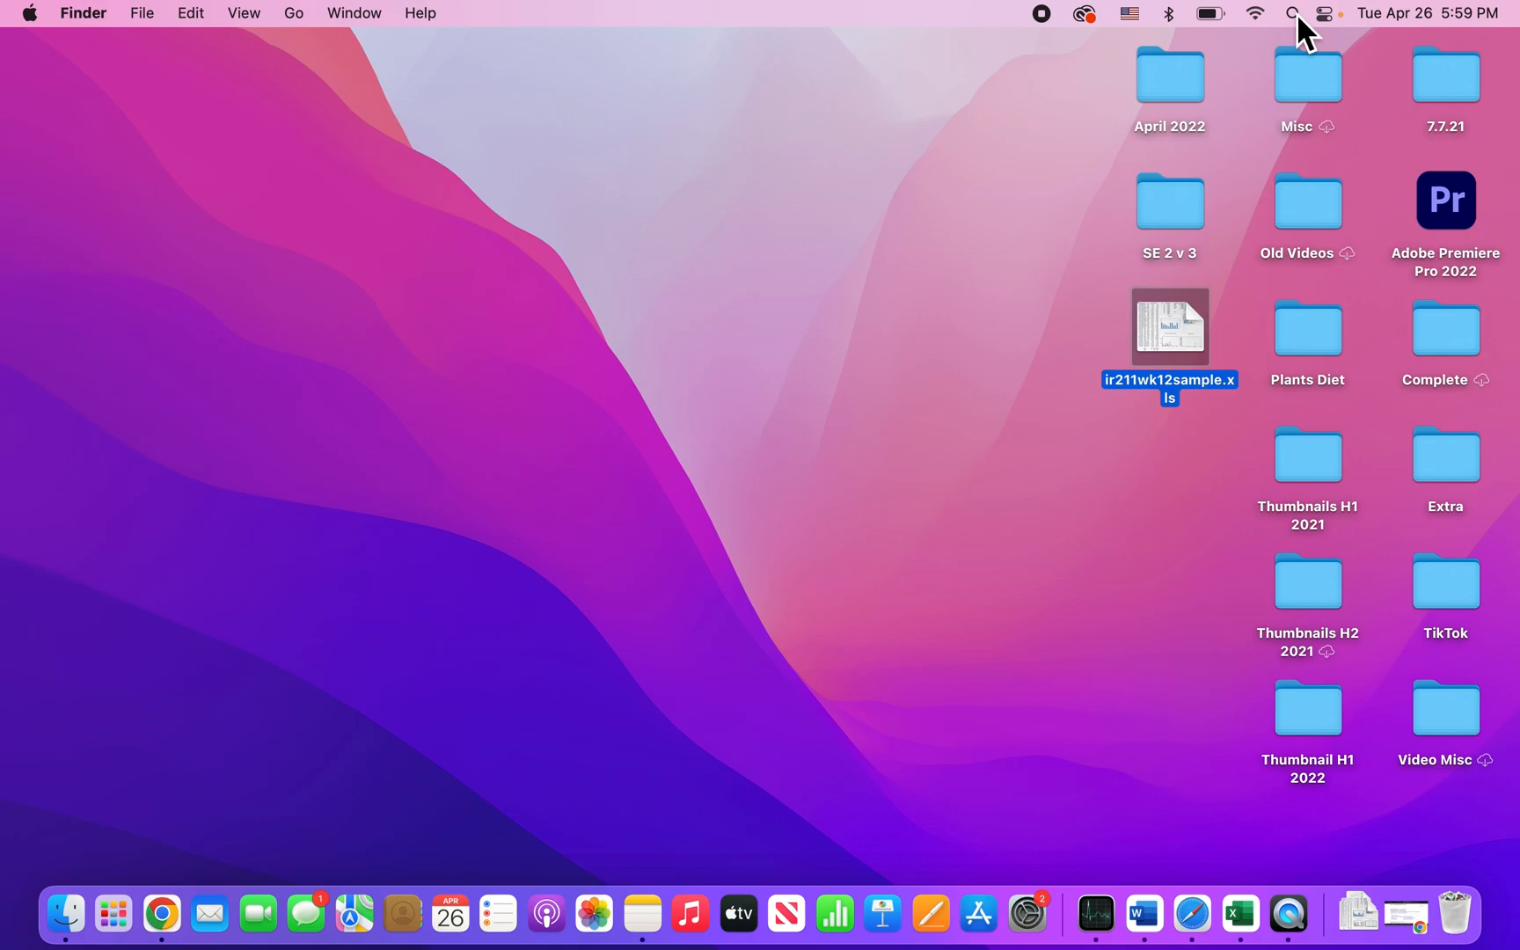
mouse_move(1258, 105)
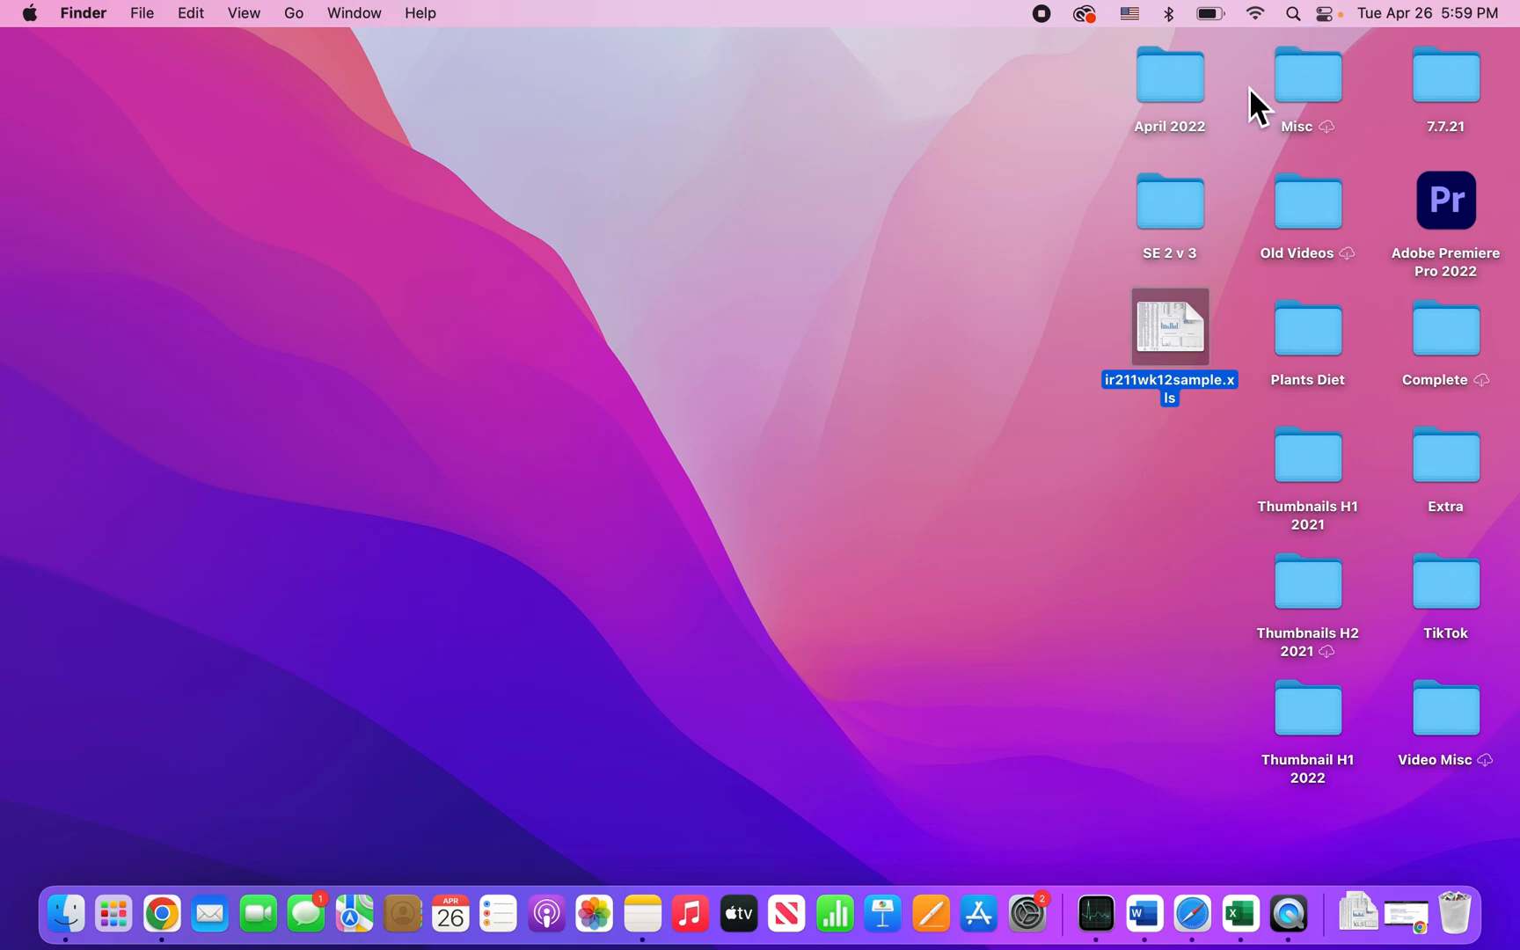
mouse_move(956, 308)
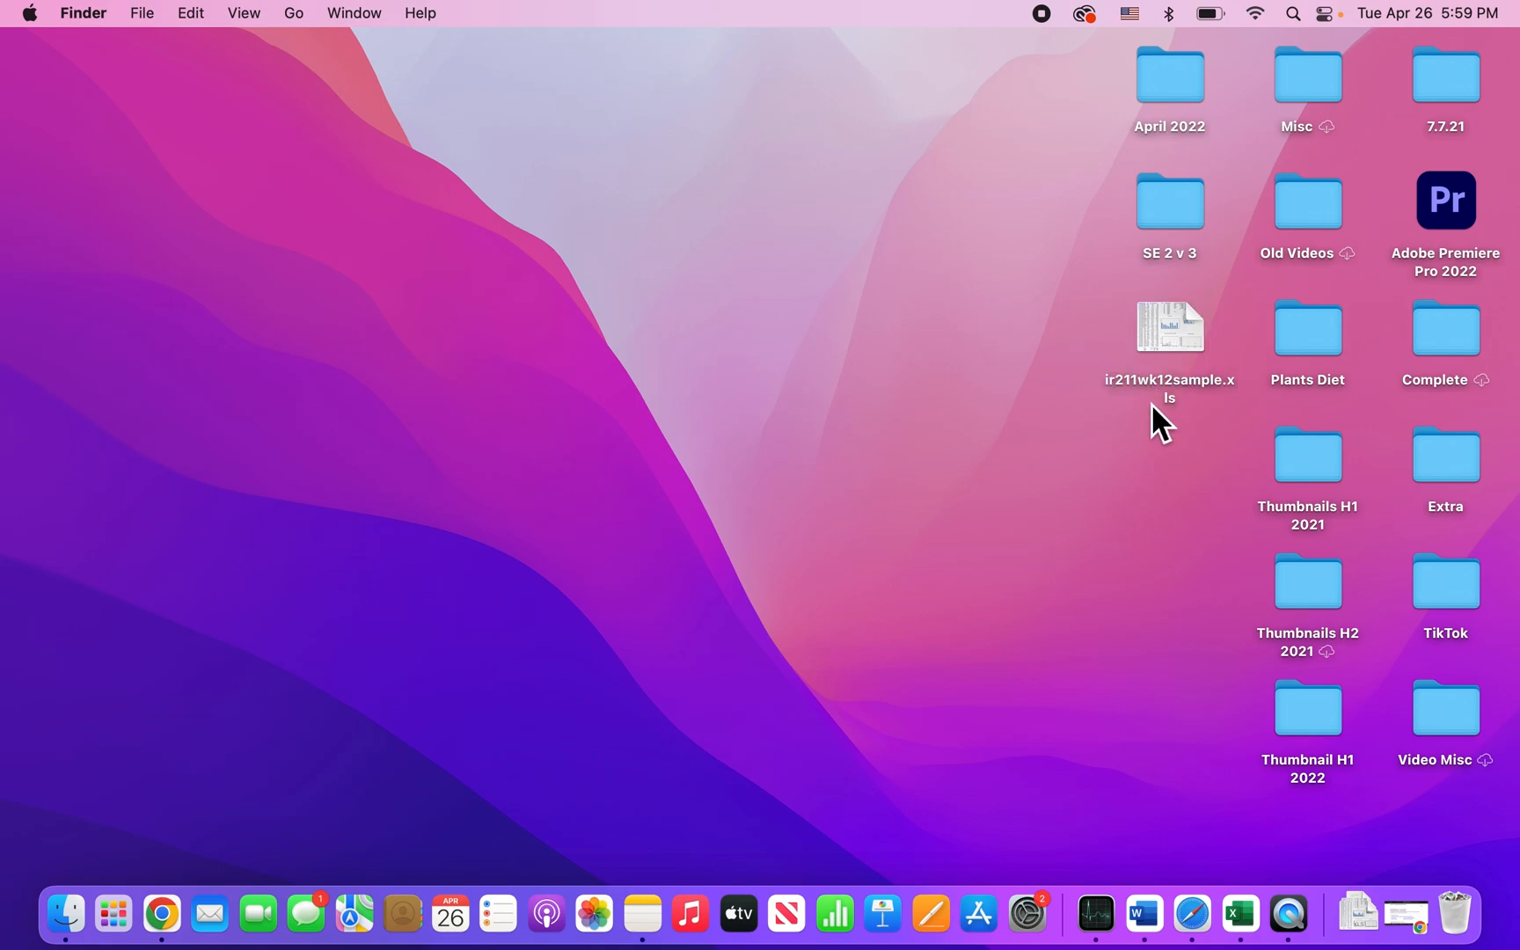
mouse_move(1226, 407)
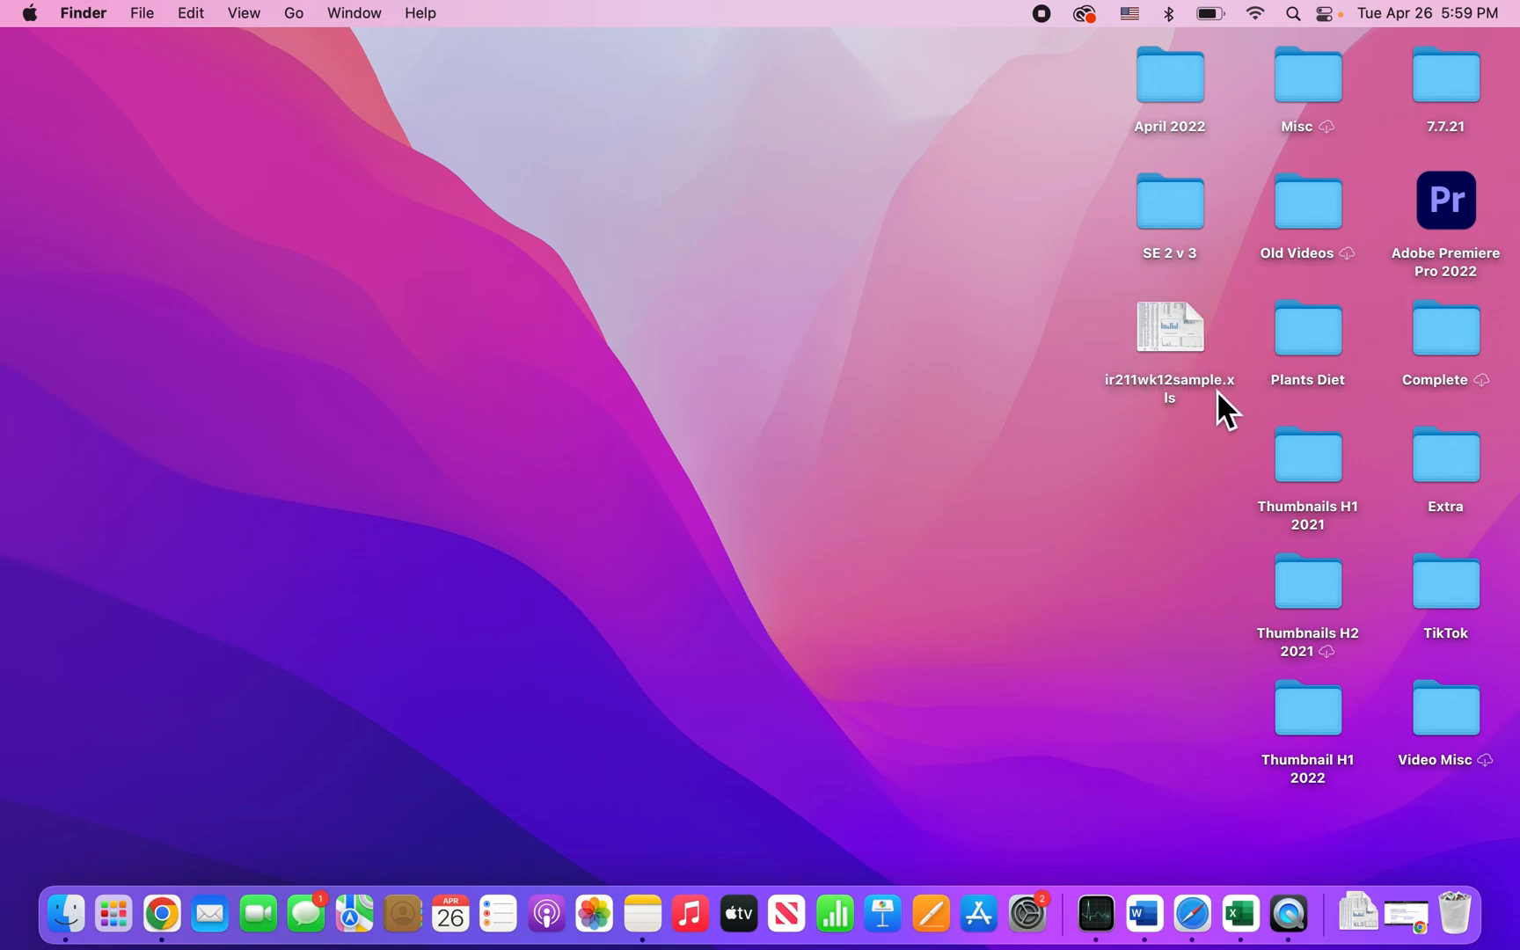
mouse_move(1176, 392)
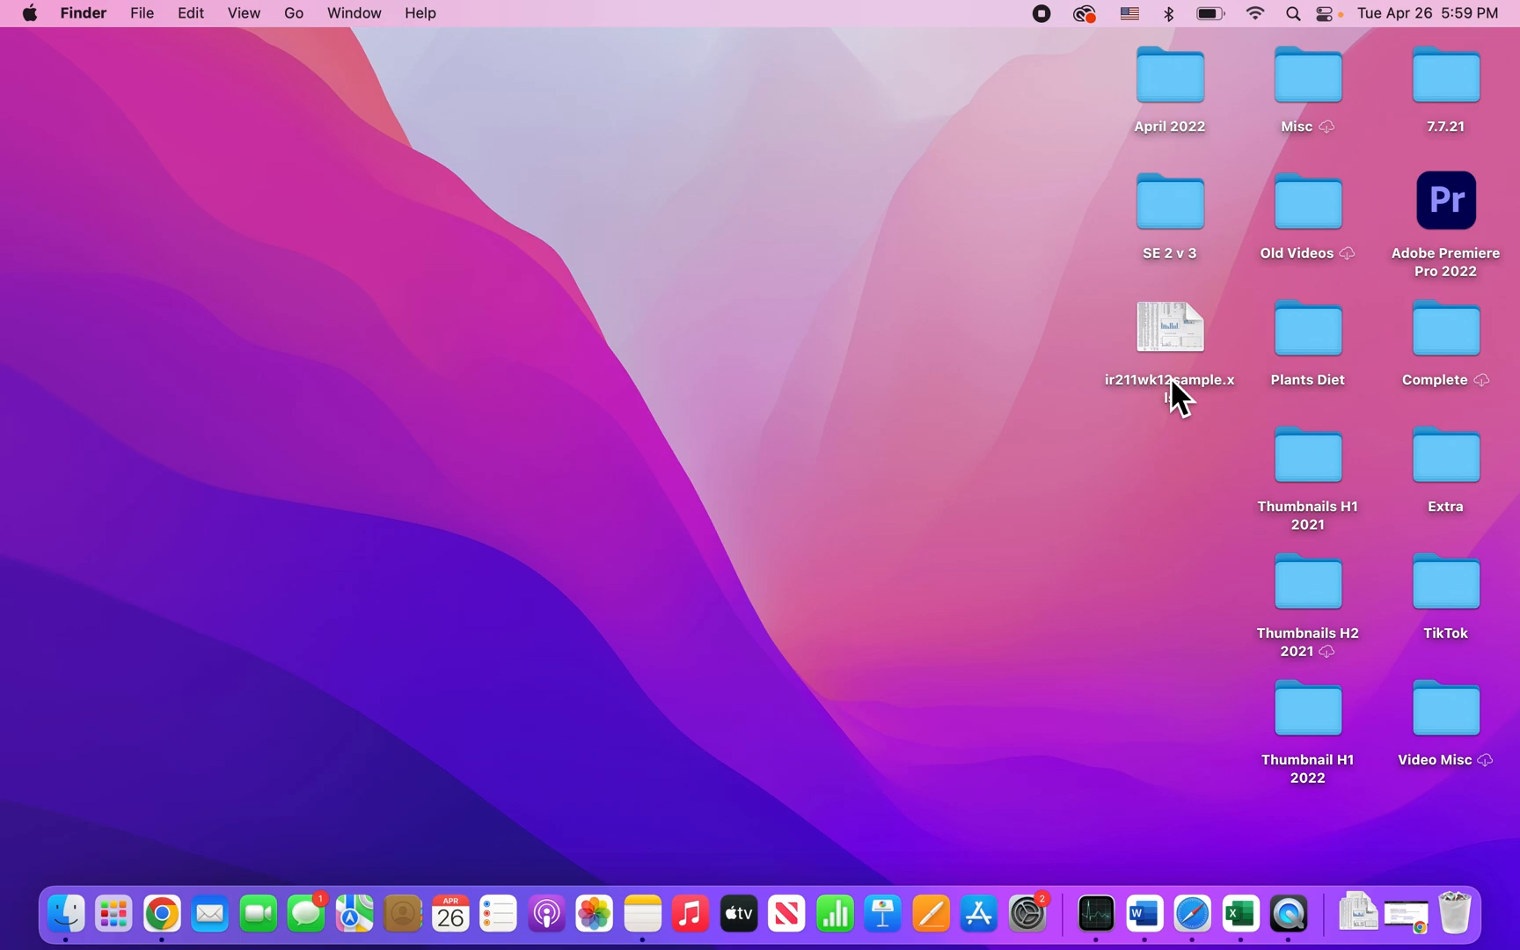
Bring up the context menu for ir211wk12sample.xls on the desktop again
right_click(1170, 328)
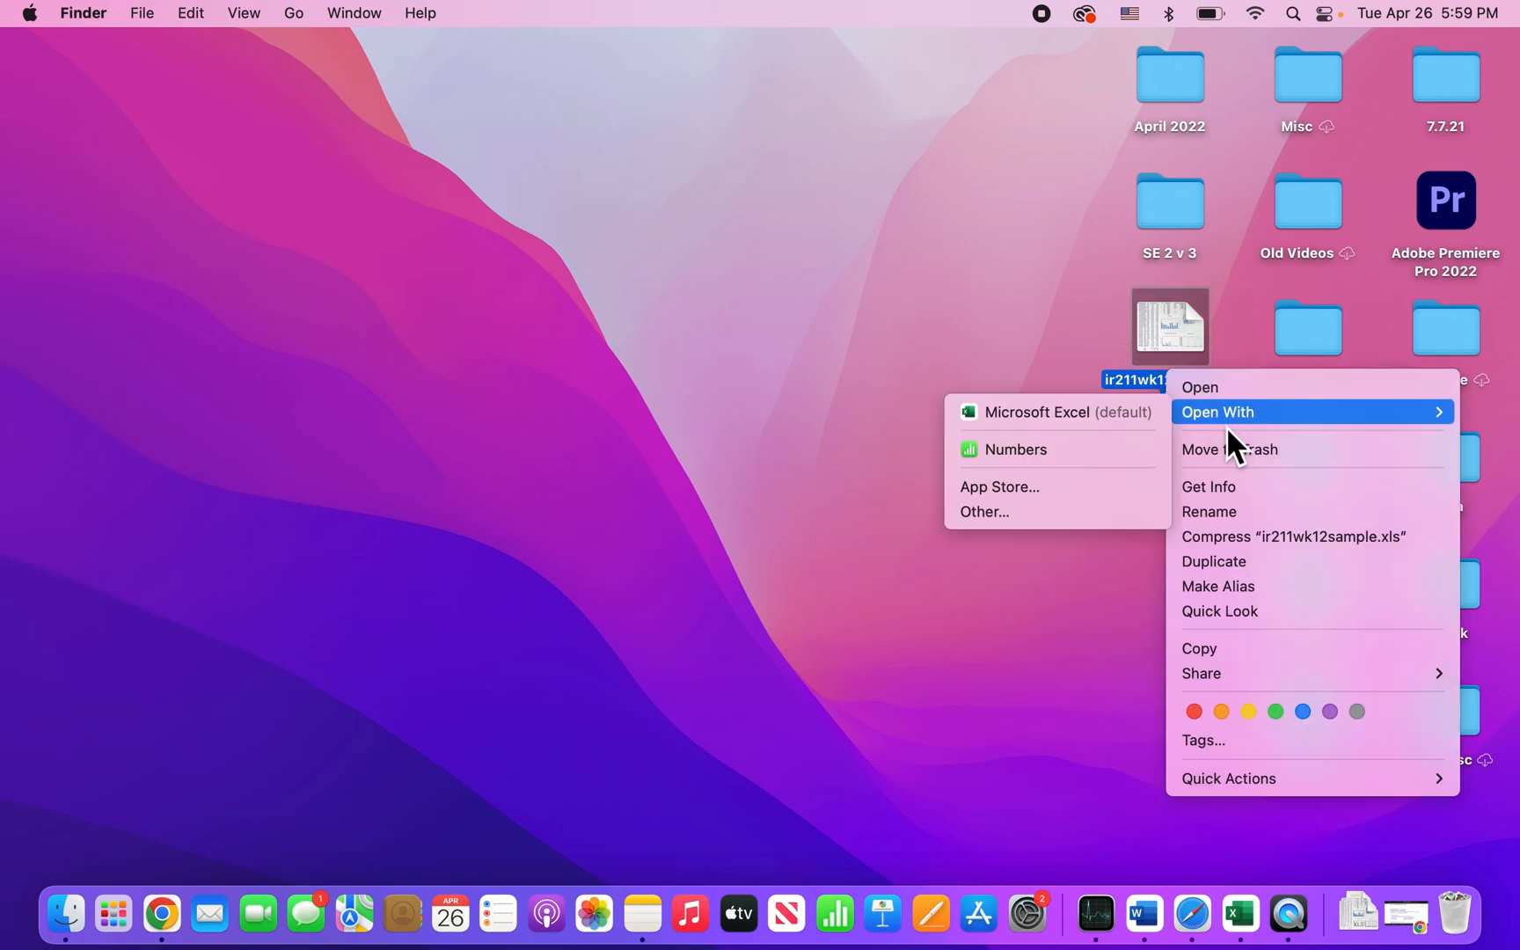
mouse_move(1244, 488)
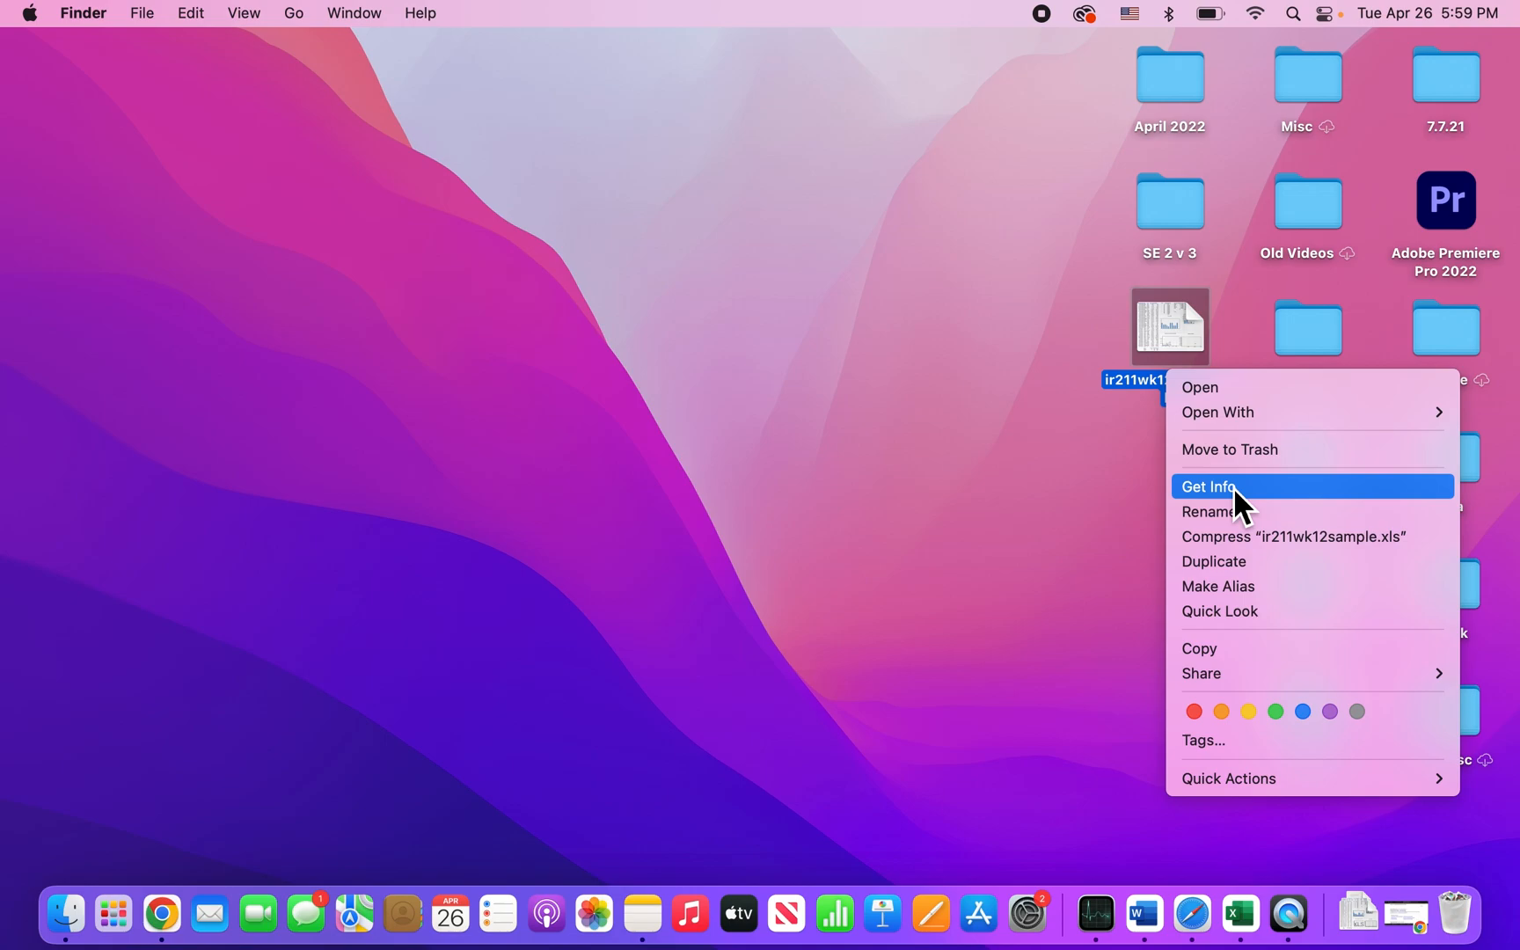
Show Get Info for the file and reach its Open With application setting
click(1209, 485)
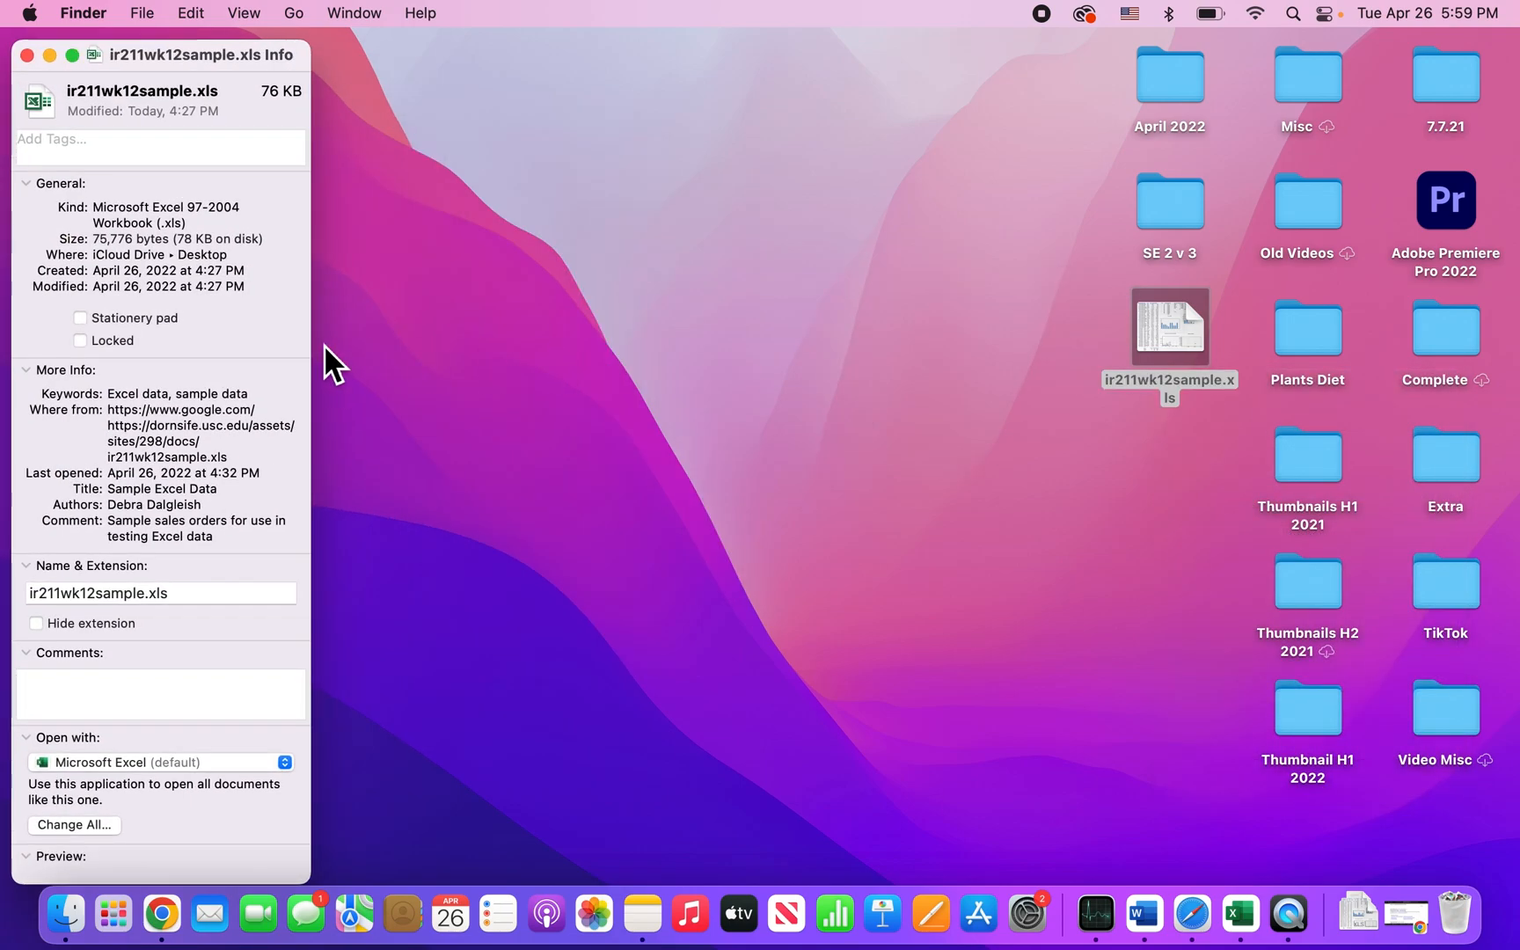
scroll(down, 3)
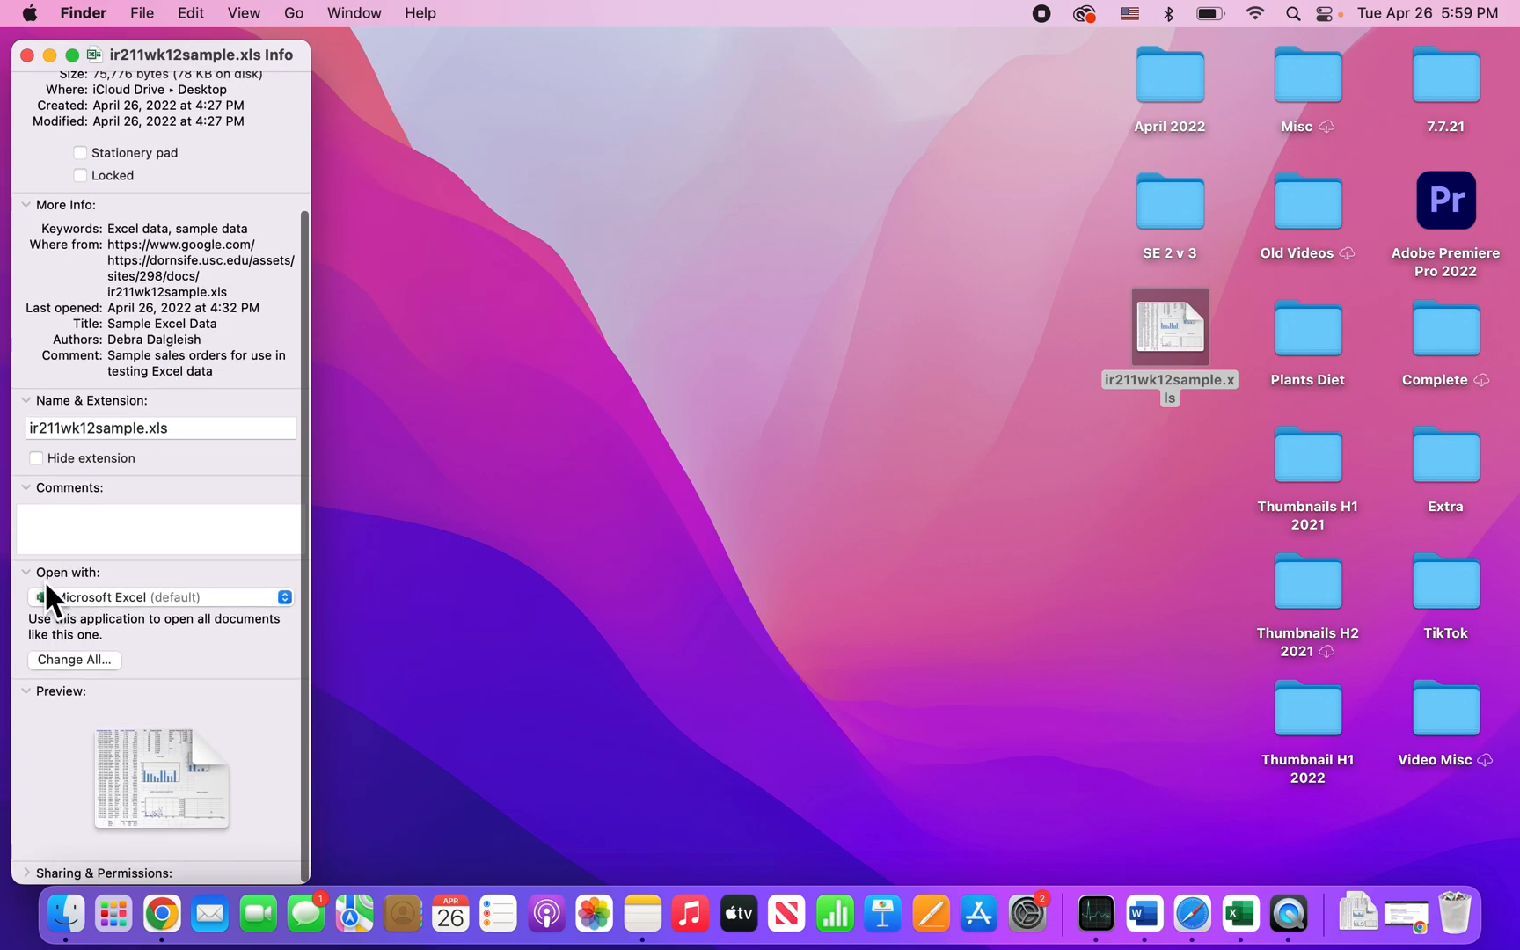
mouse_move(132, 616)
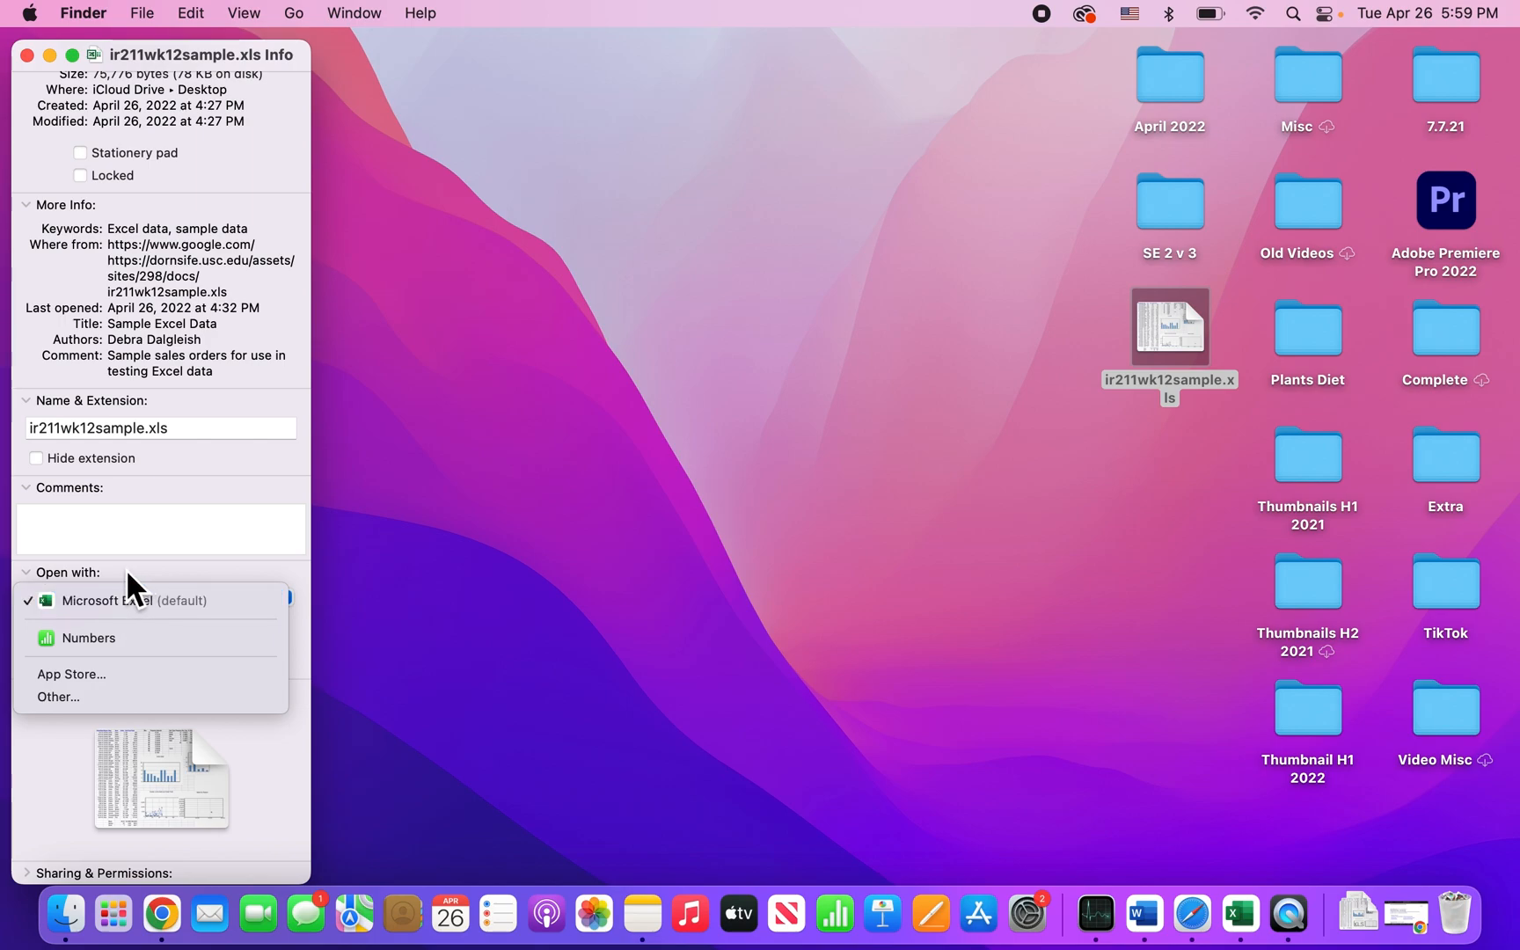
click(146, 600)
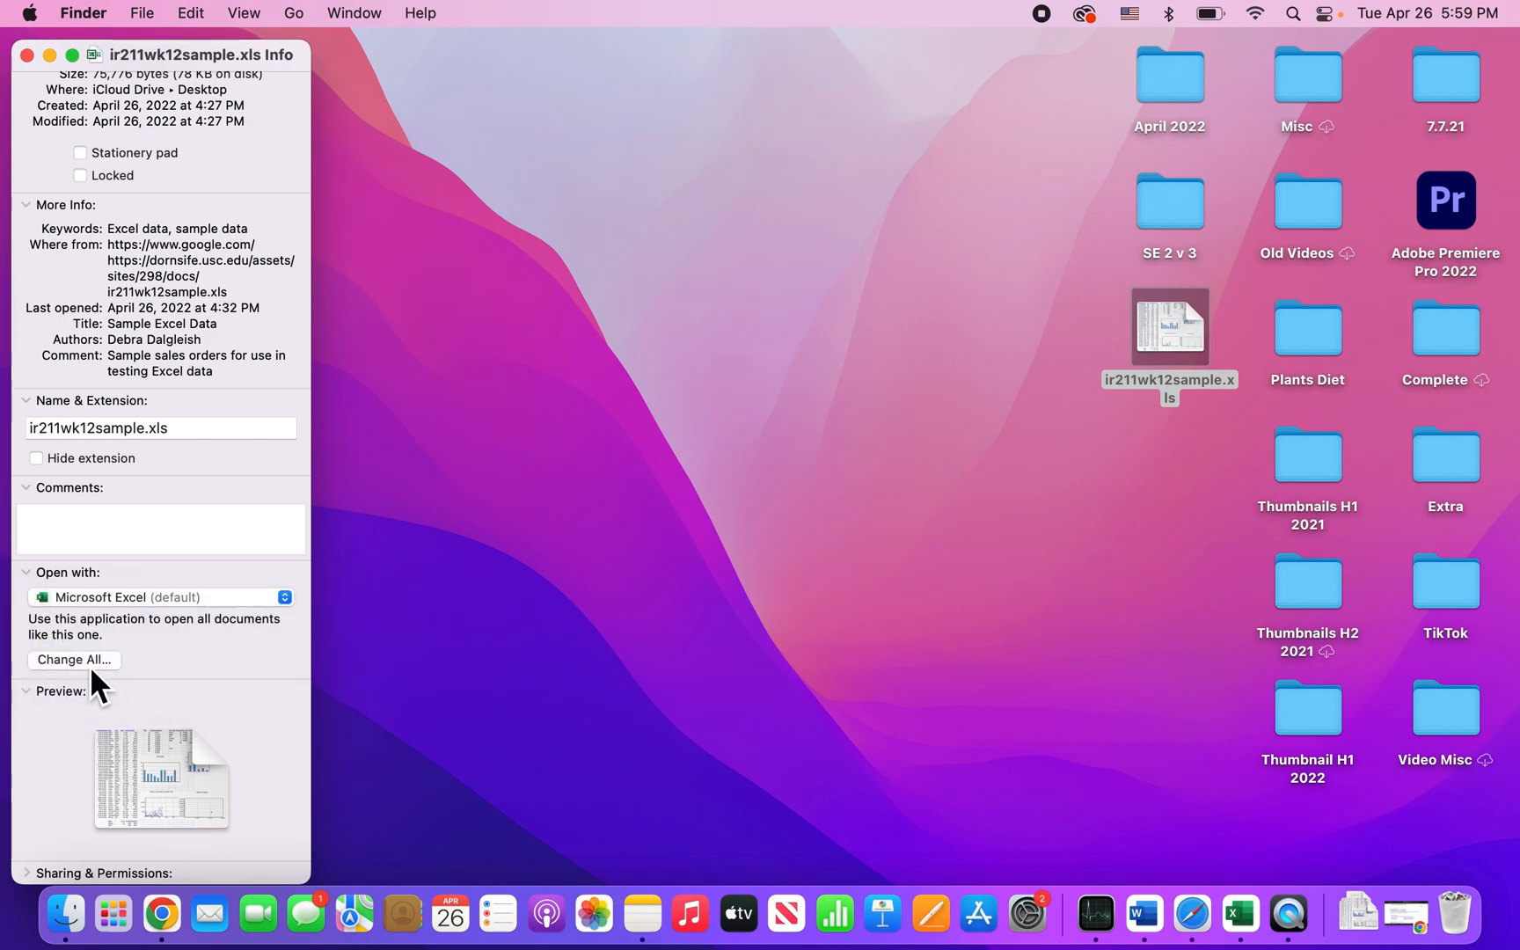
mouse_move(144, 628)
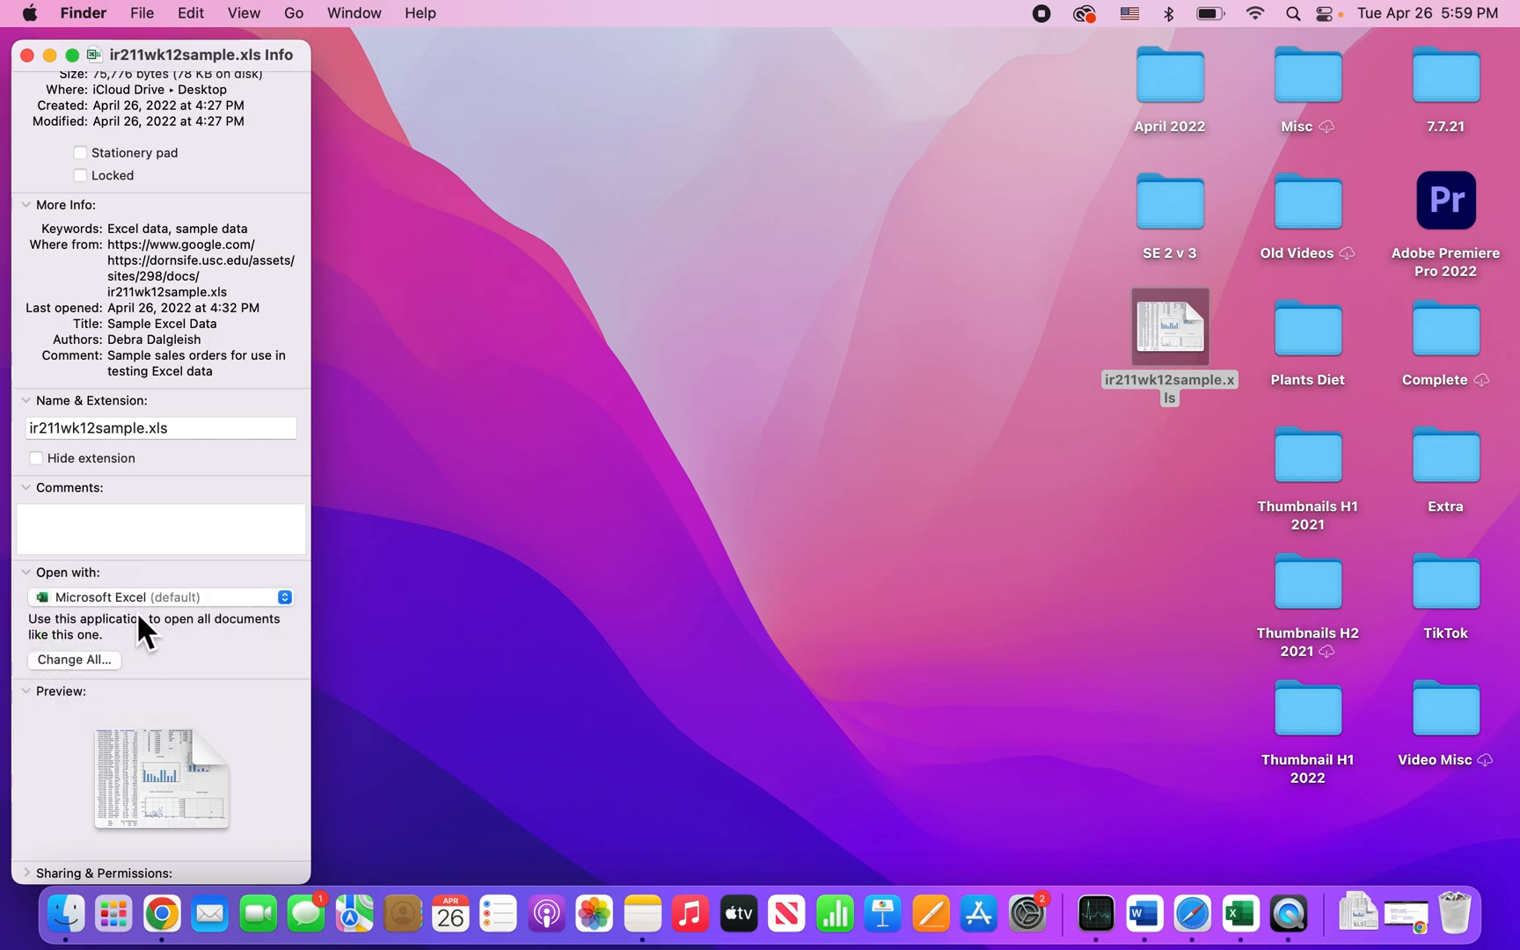
mouse_move(262, 88)
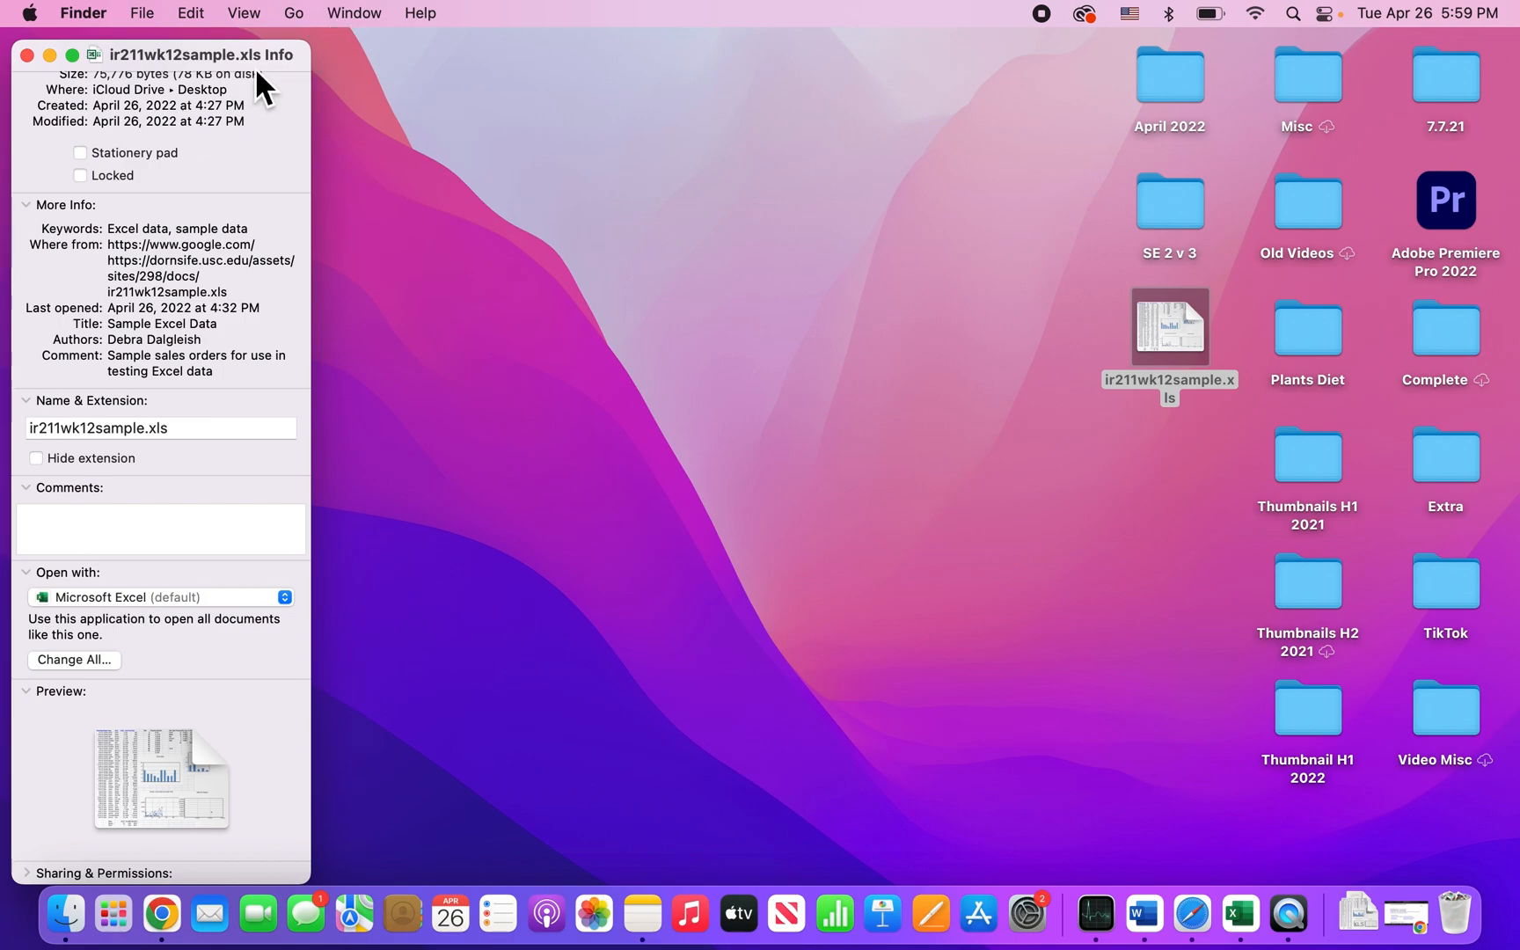
mouse_move(194, 124)
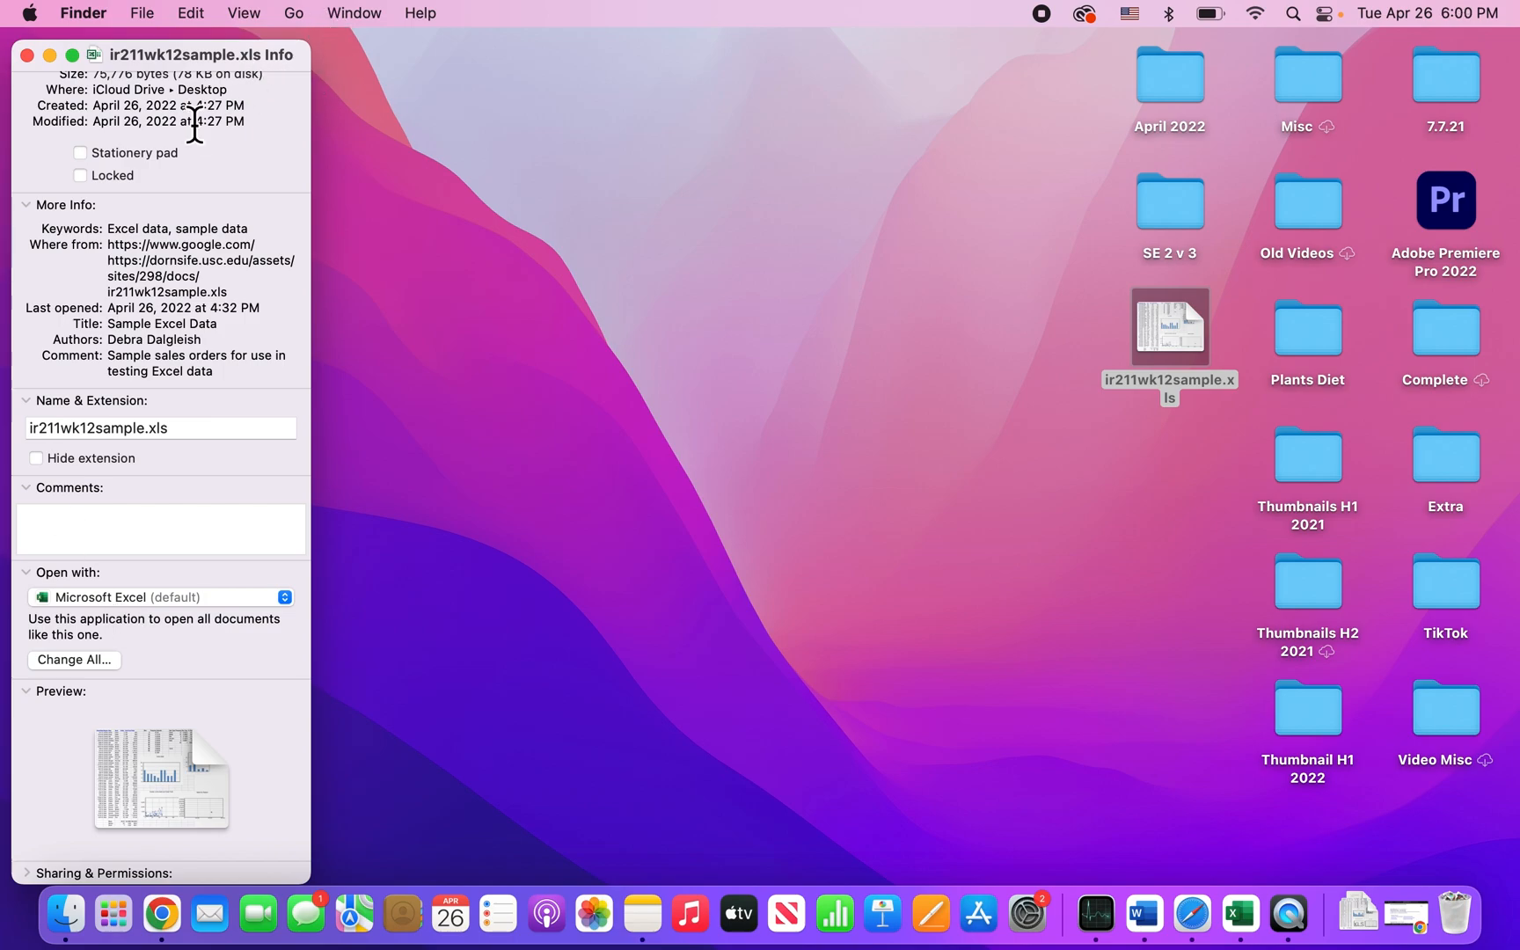
mouse_move(92, 611)
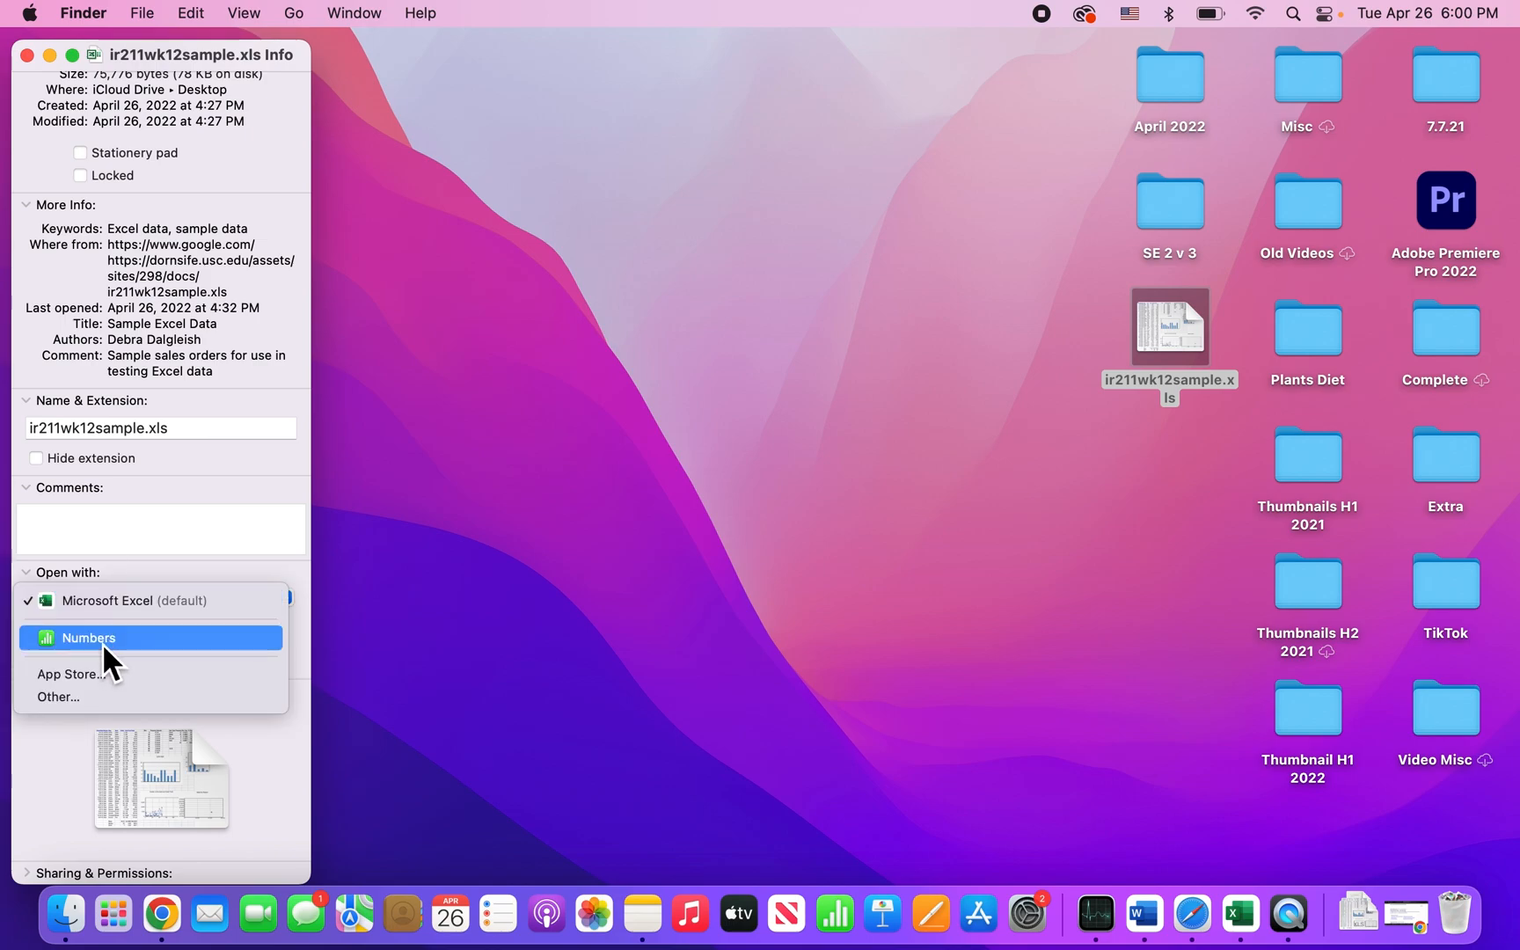
Make Numbers the default app for all .xls files via Change All
click(88, 639)
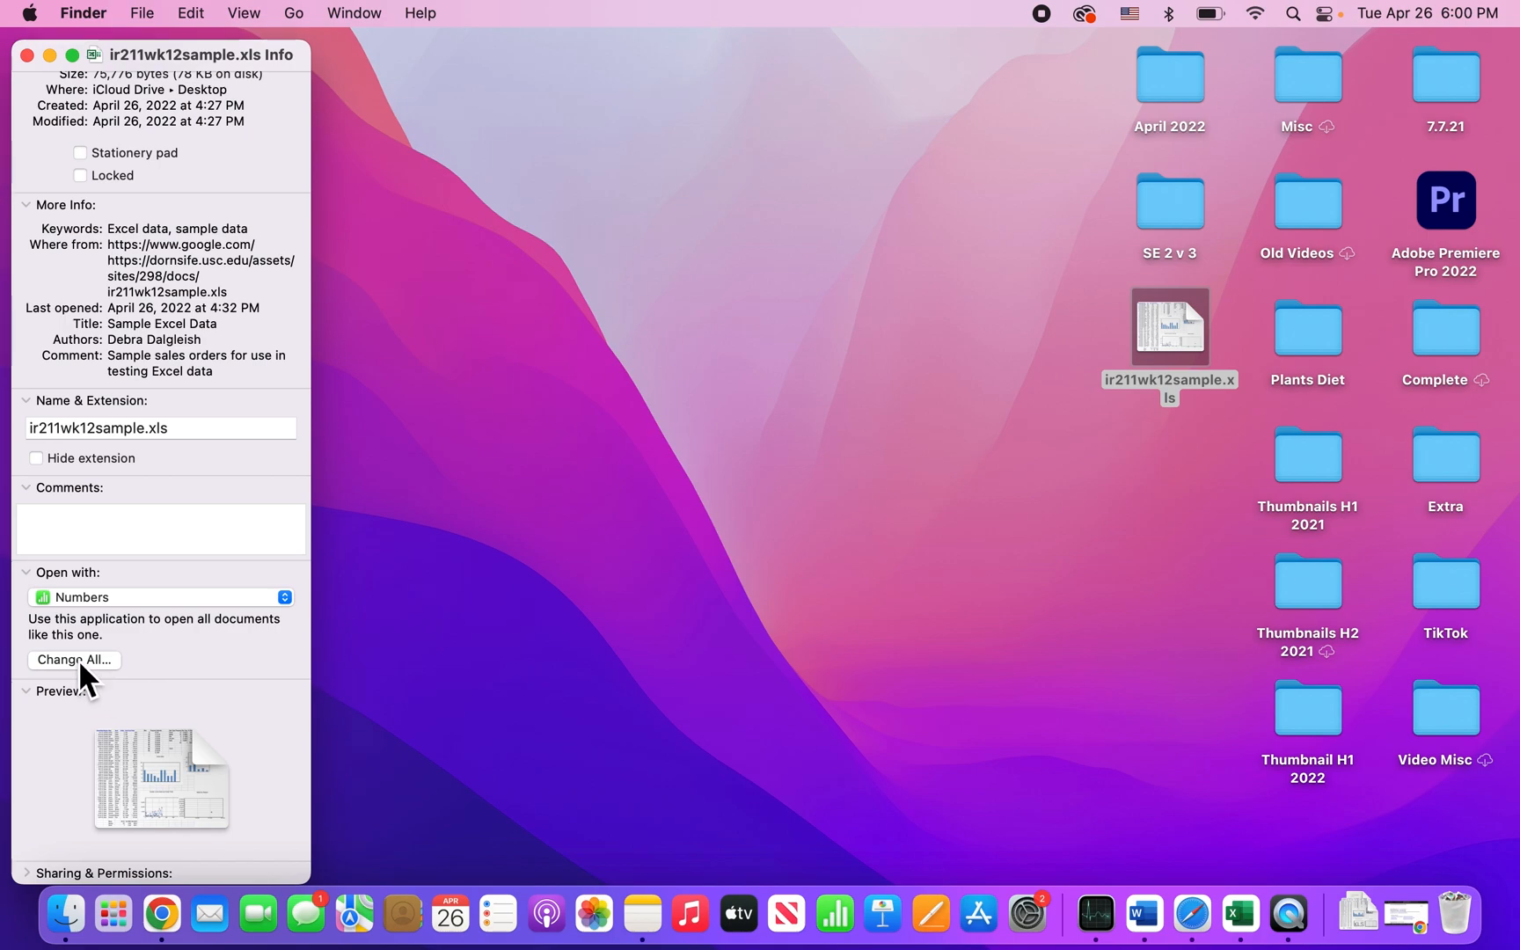
click(74, 660)
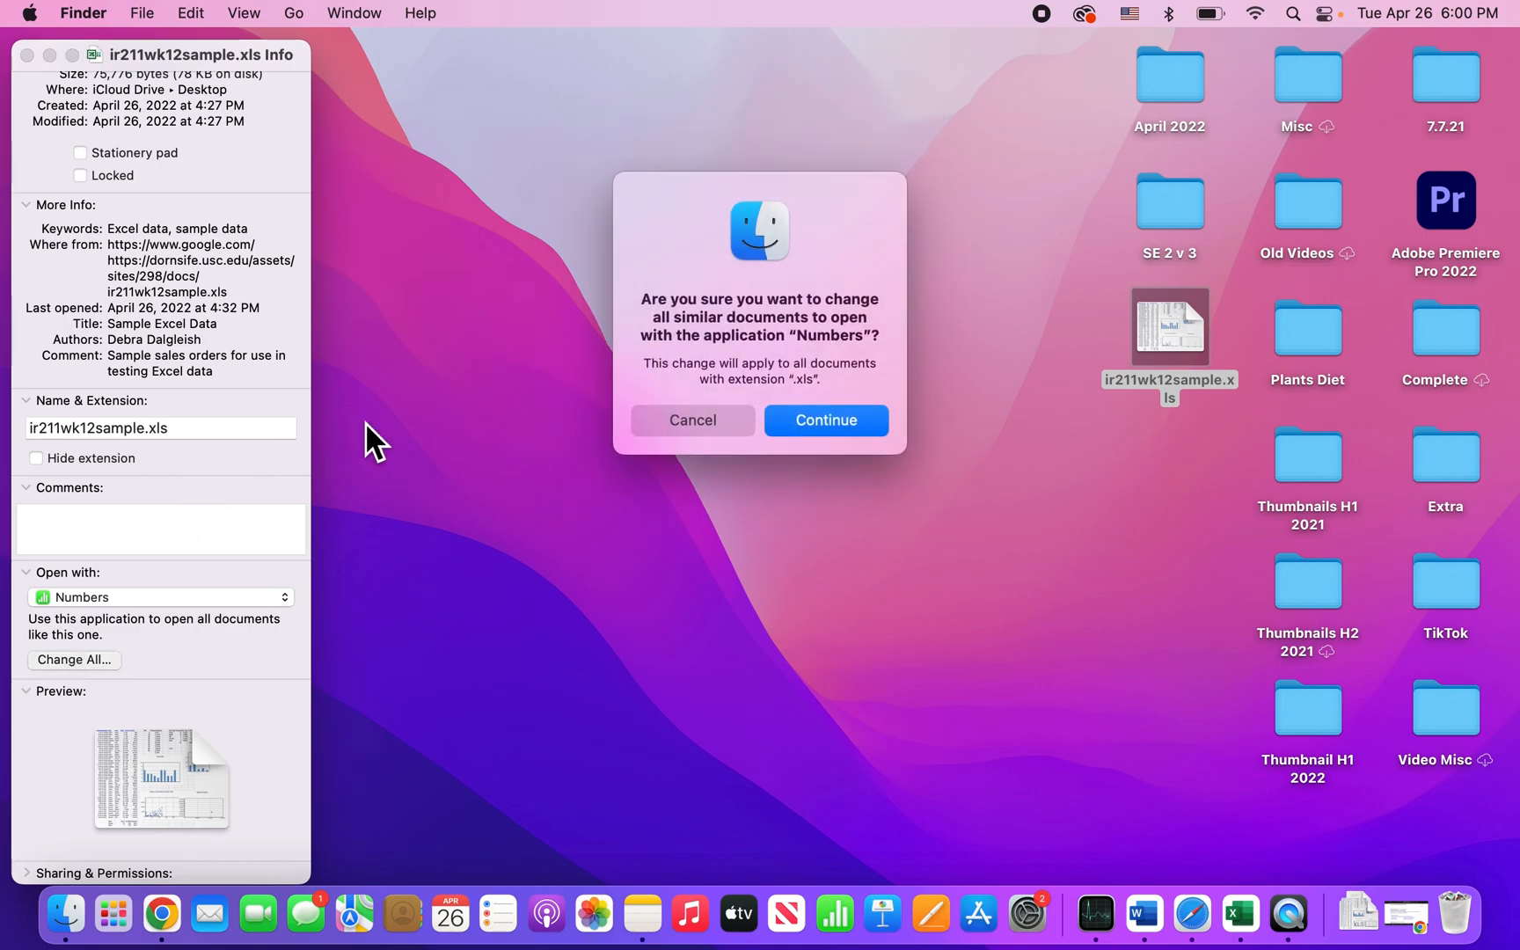
click(825, 421)
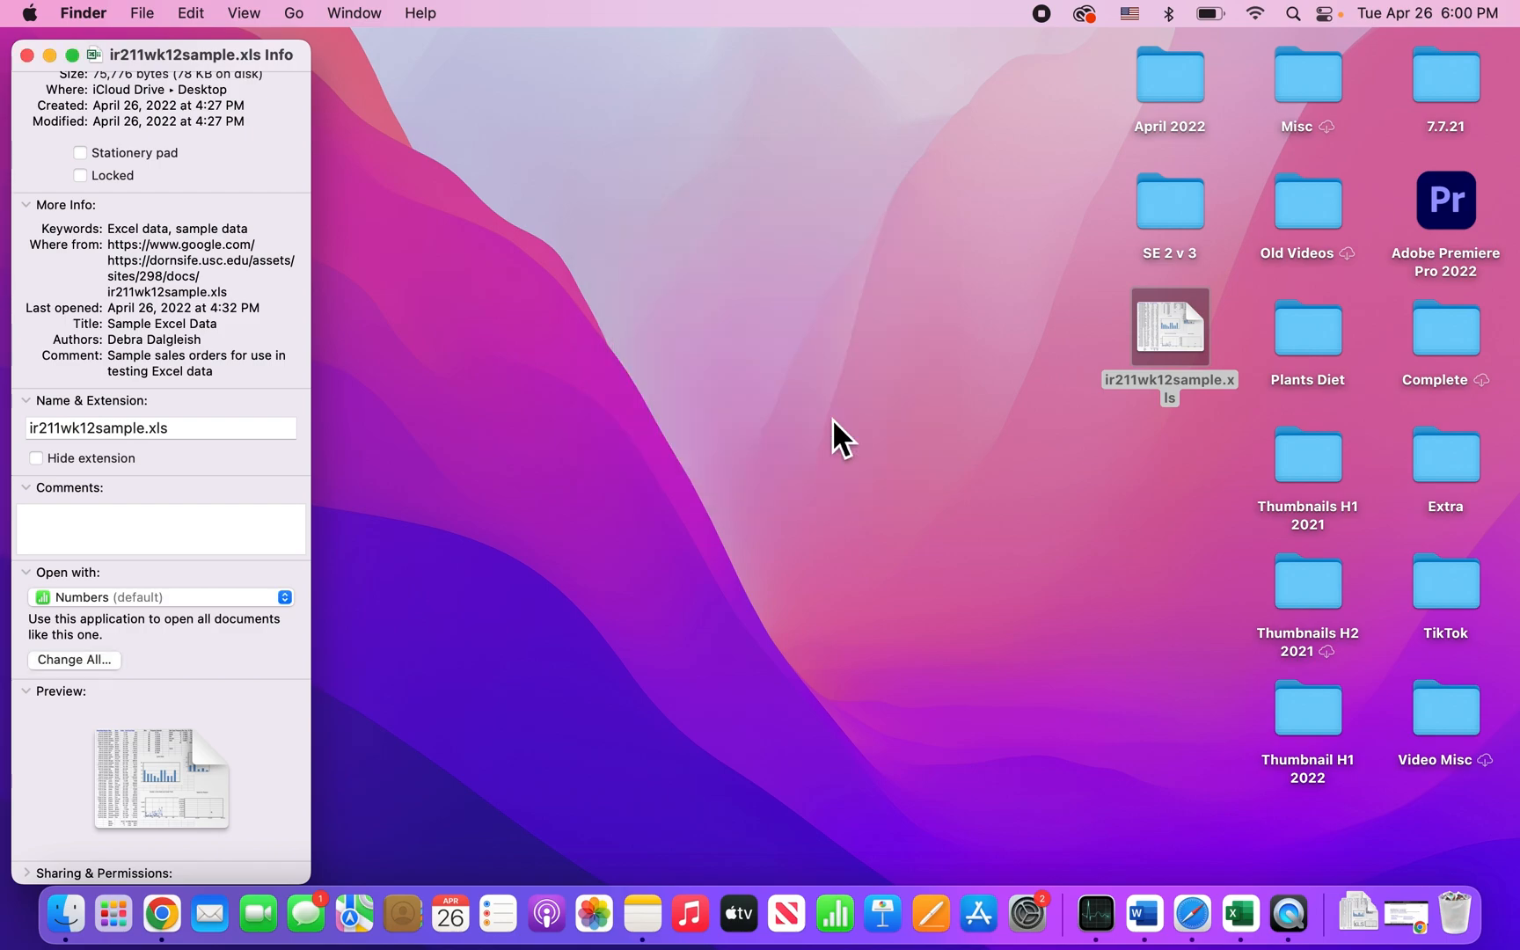
mouse_move(35, 74)
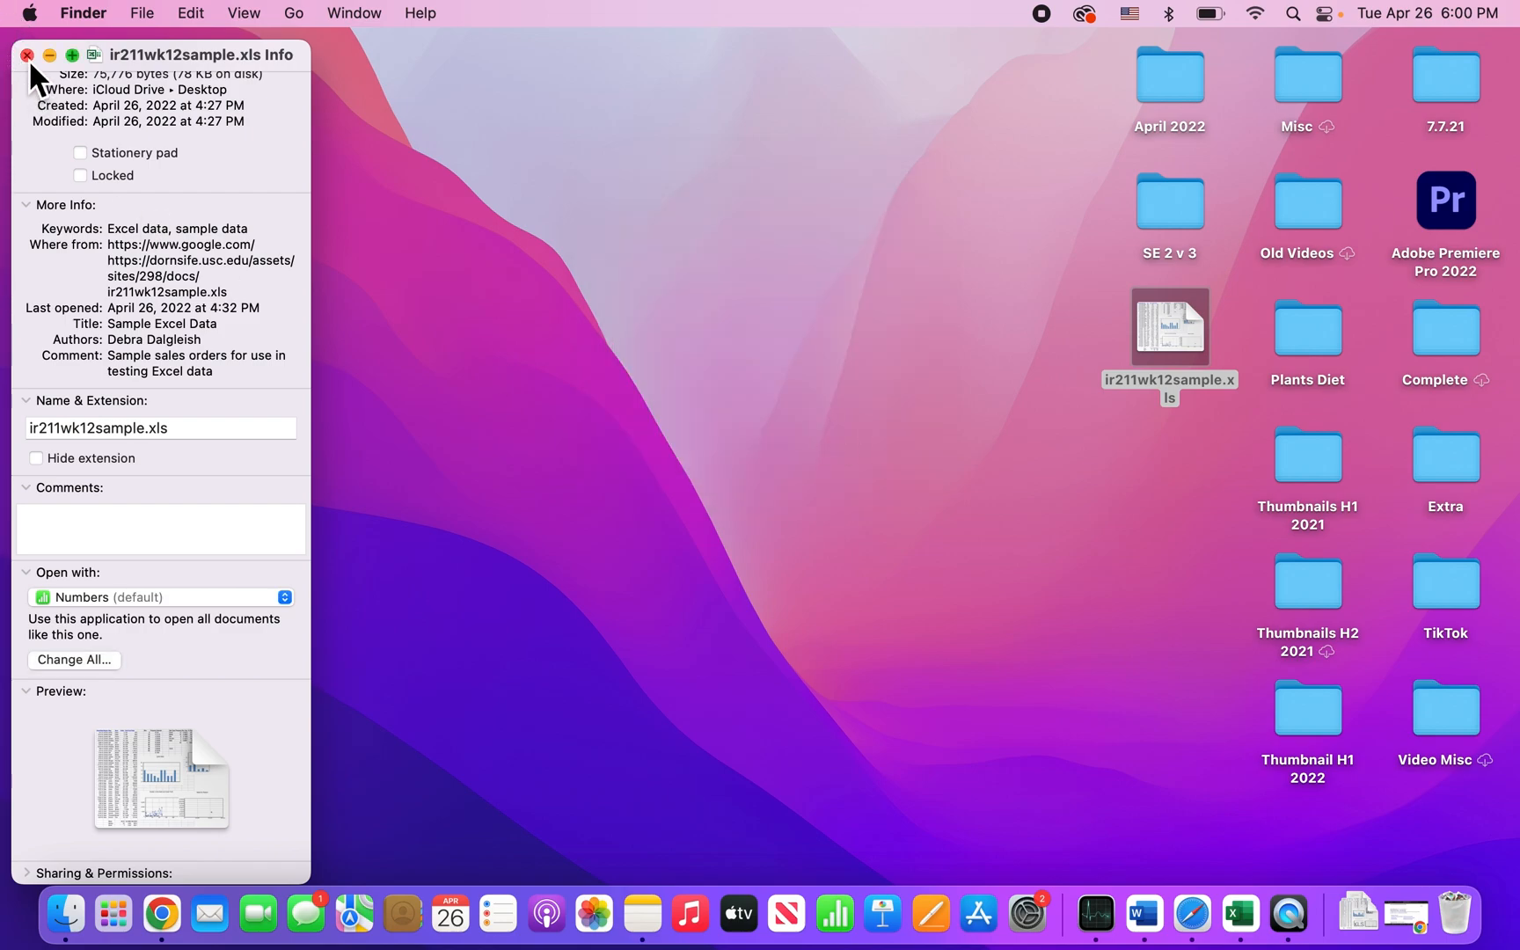
Close the Info window and launch ir211wk12sample.xls, now in Numbers
click(26, 55)
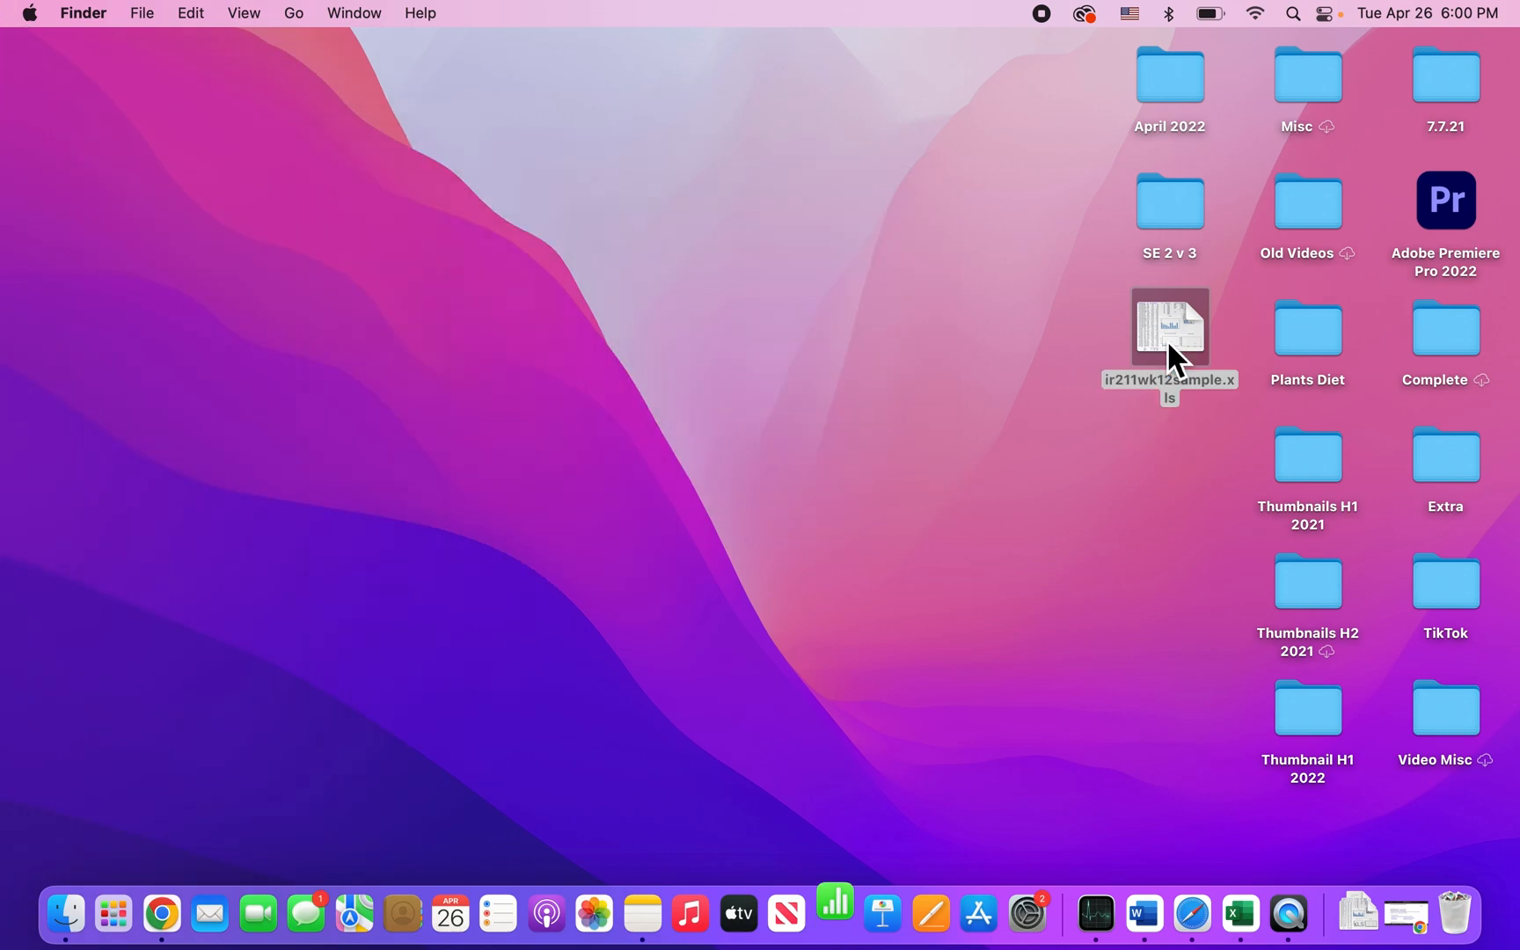
double_click(1170, 327)
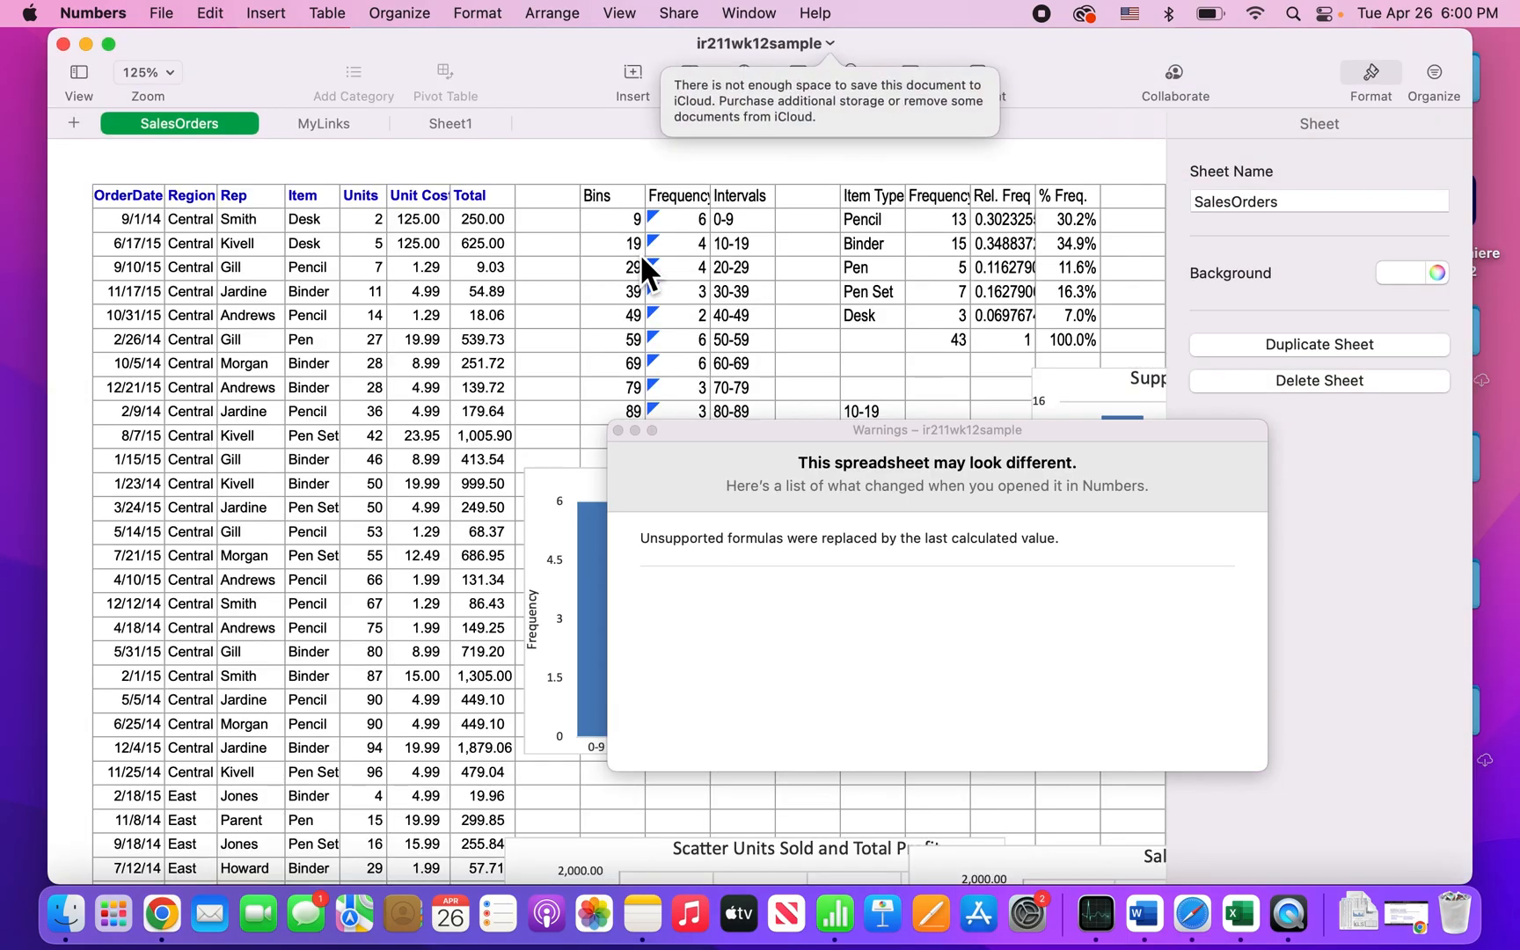
mouse_move(108, 49)
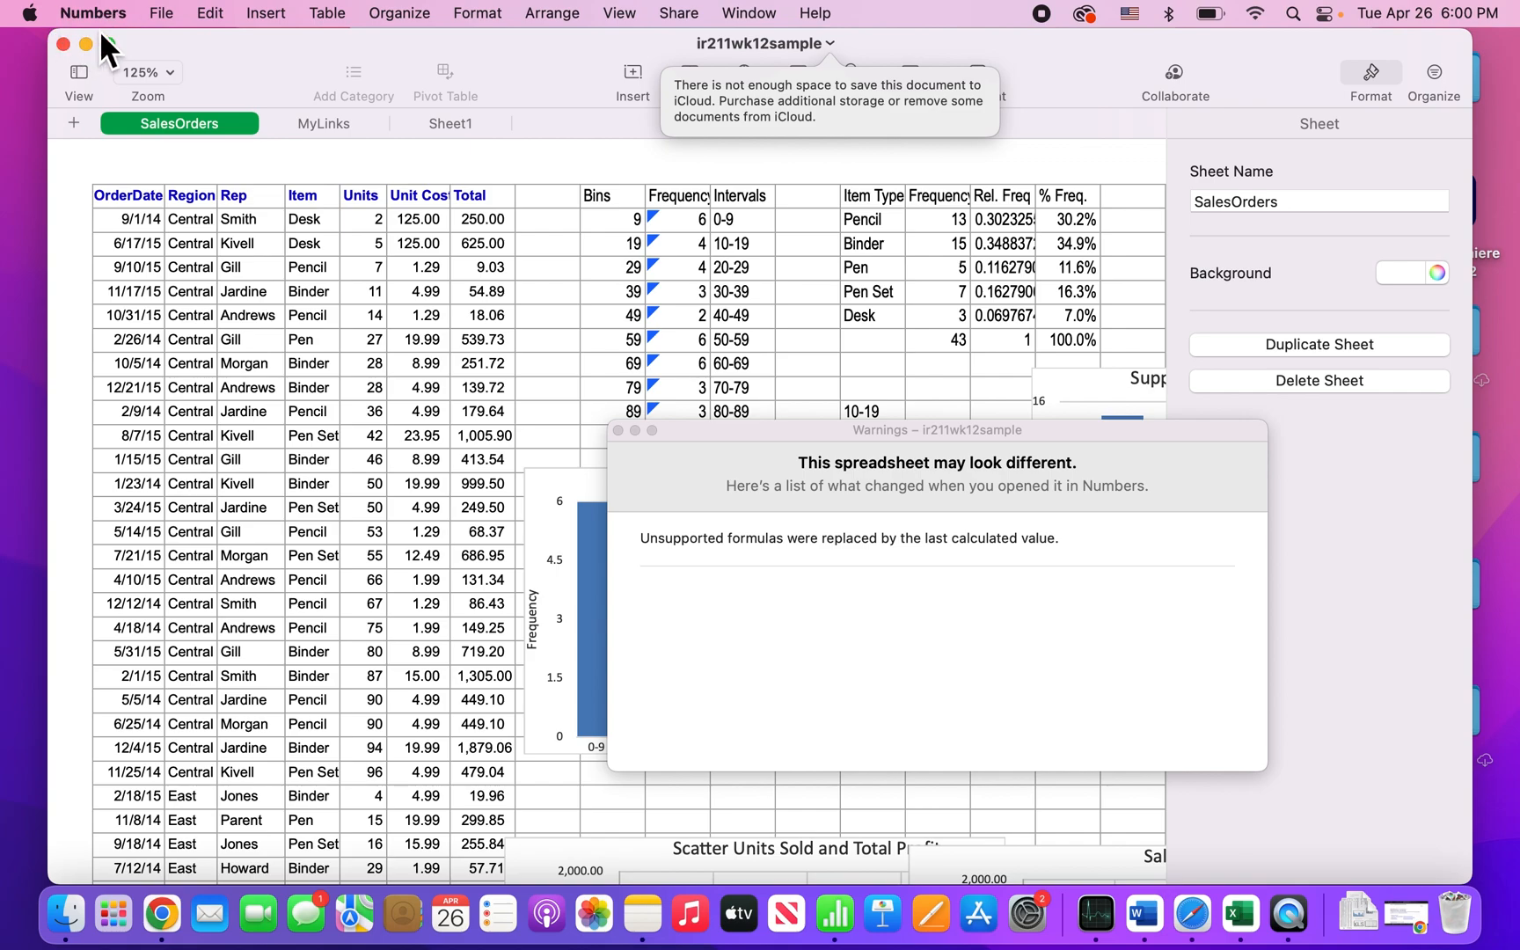
mouse_move(118, 146)
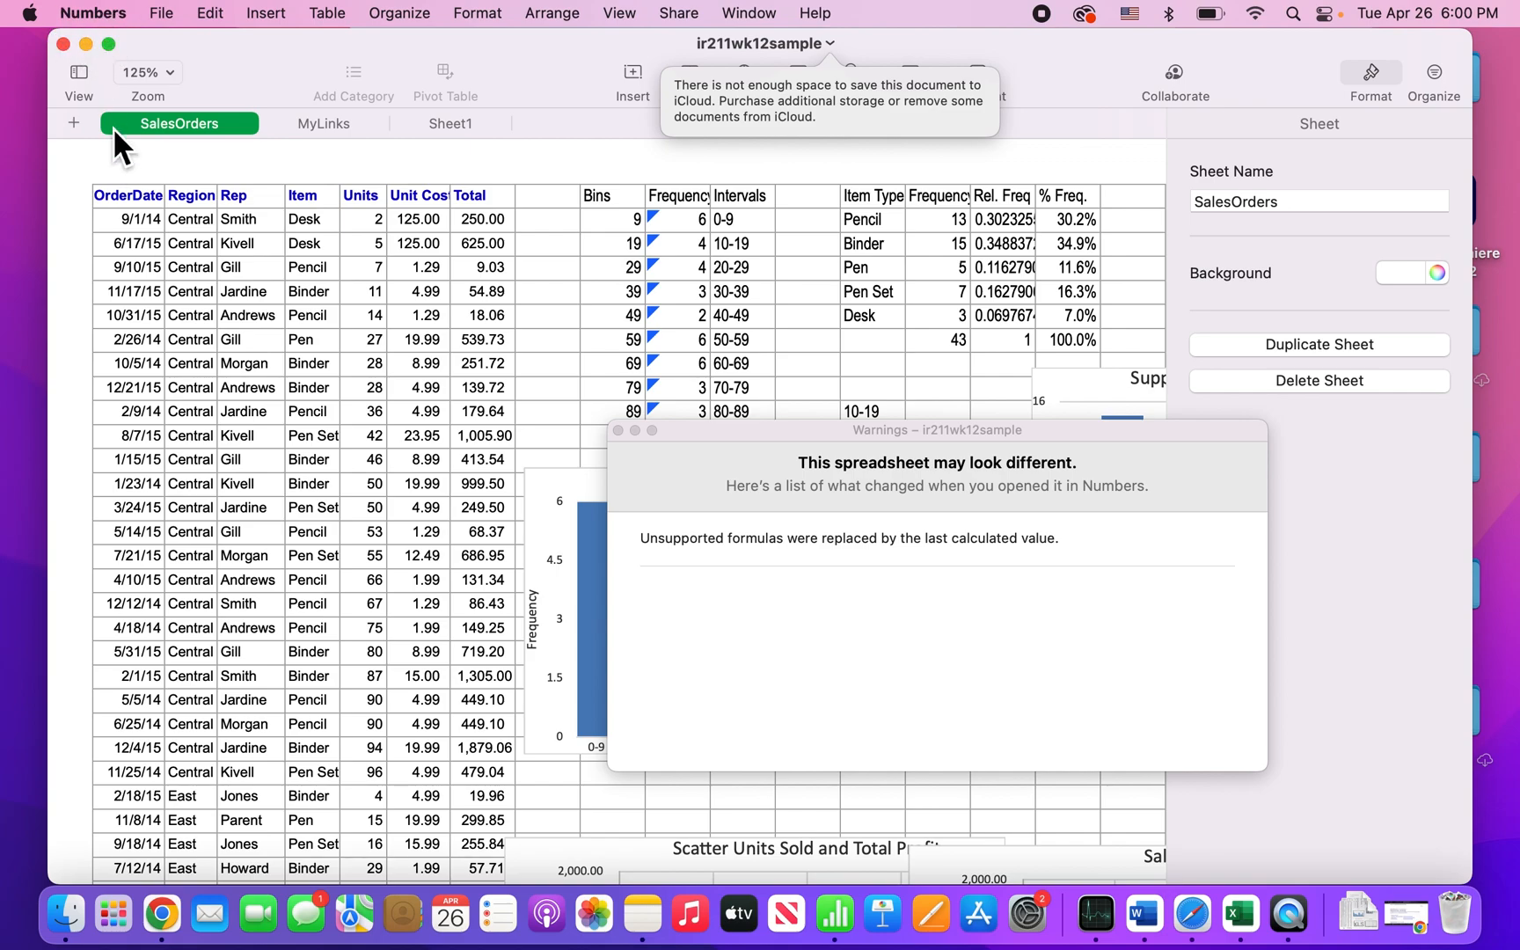
Close the ir211wk12sample spreadsheet window in Numbers
click(62, 44)
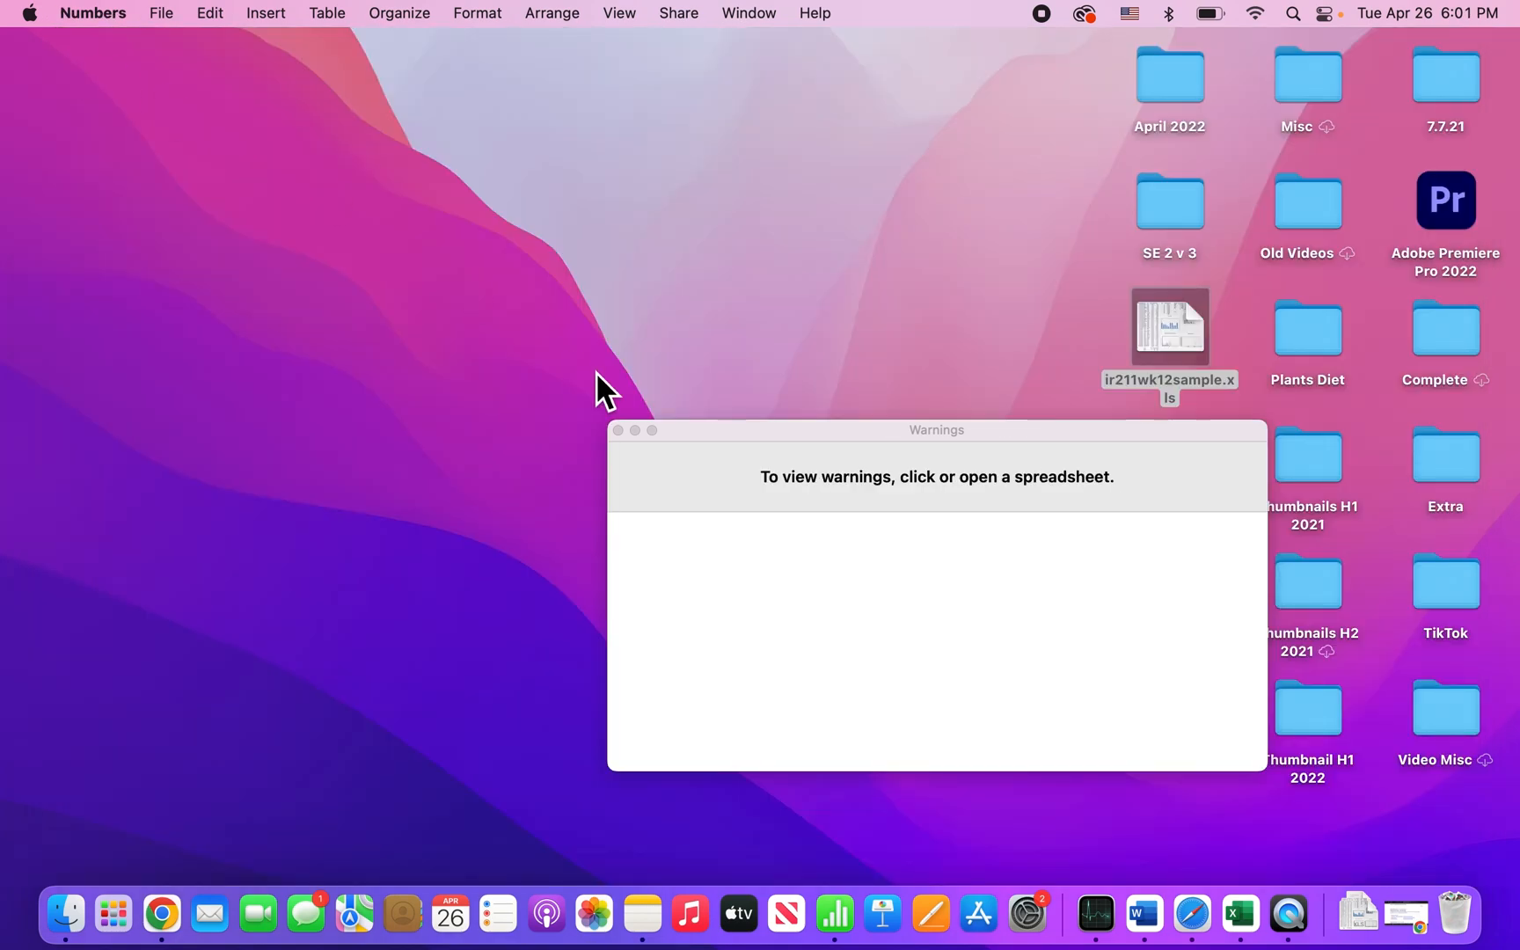